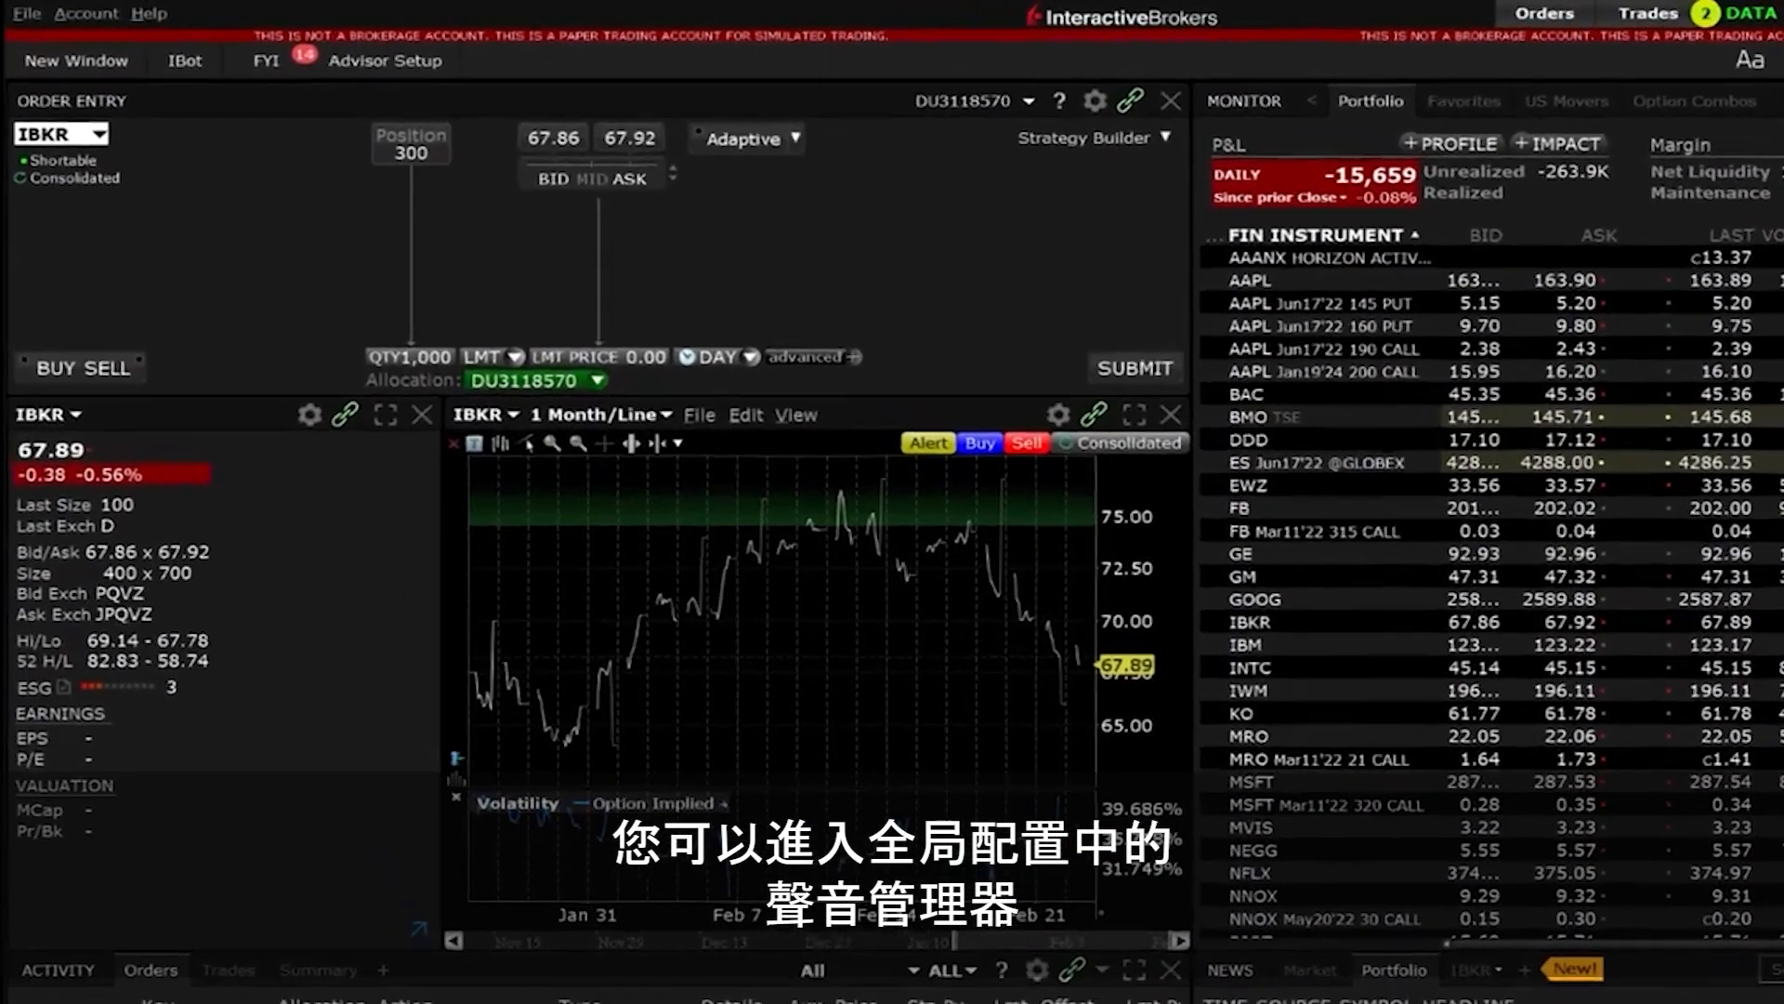
Check the triggered-alarm sound in Global Configuration without saving, then open IBKR's Set Alarm dialog
click(25, 14)
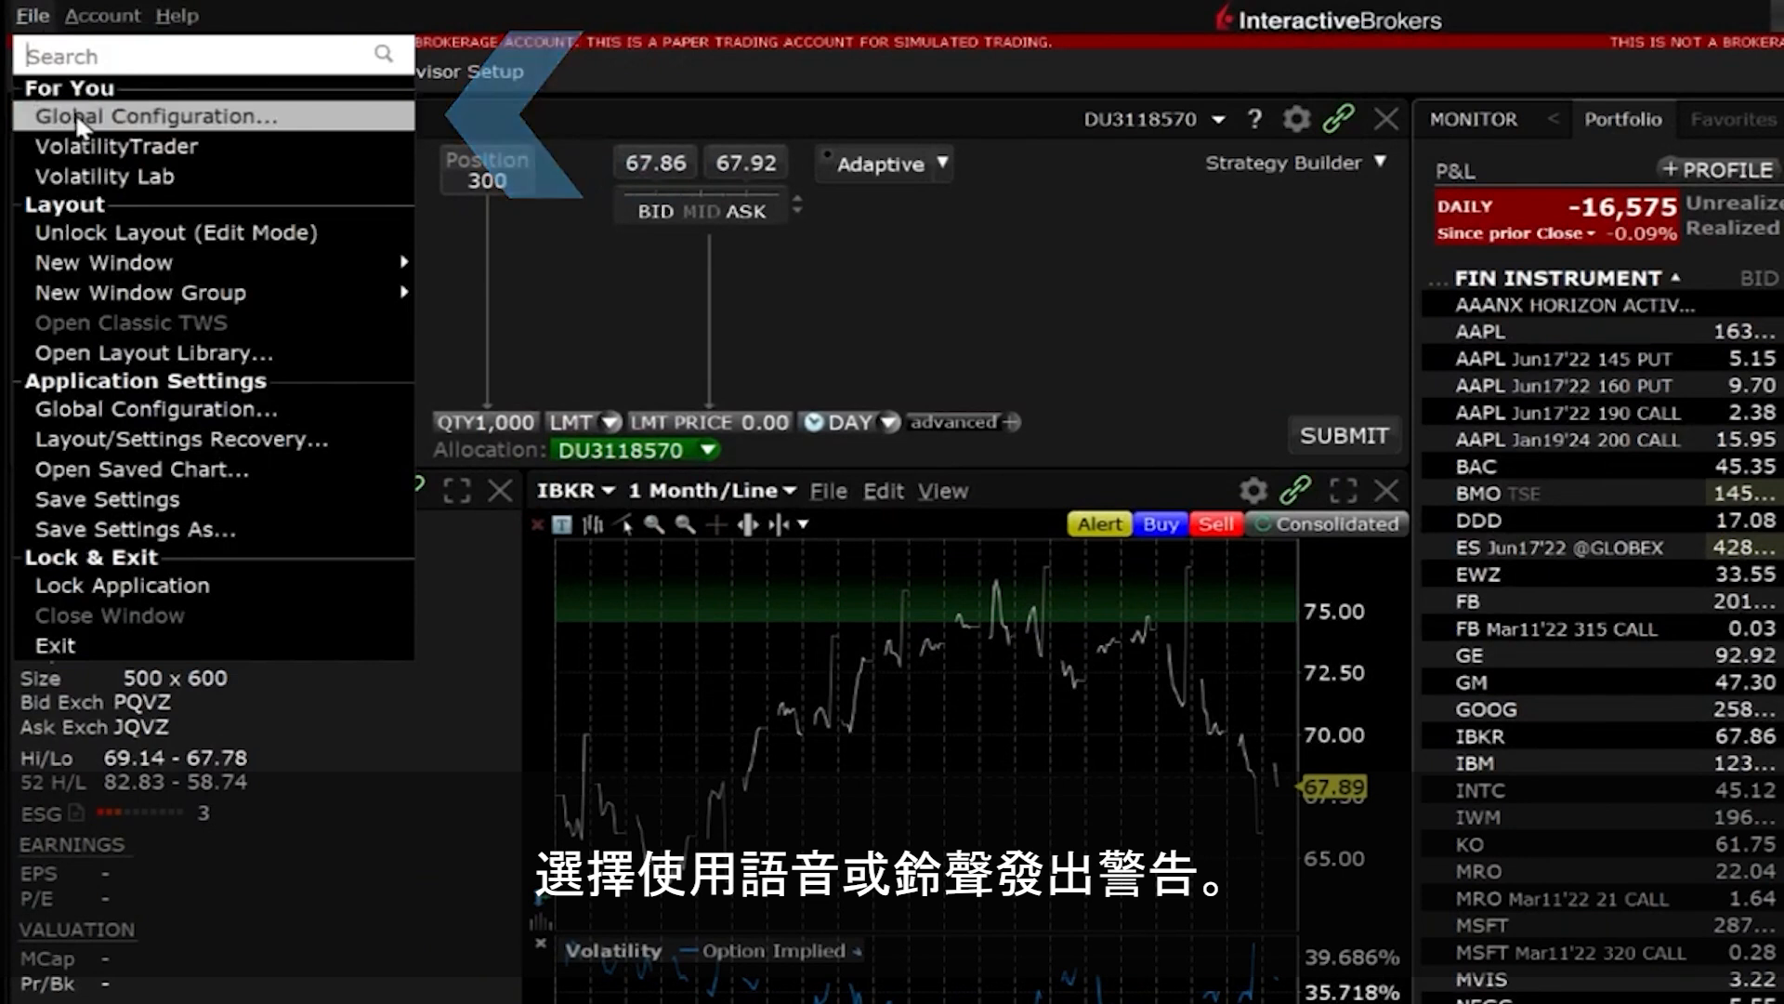
click(152, 117)
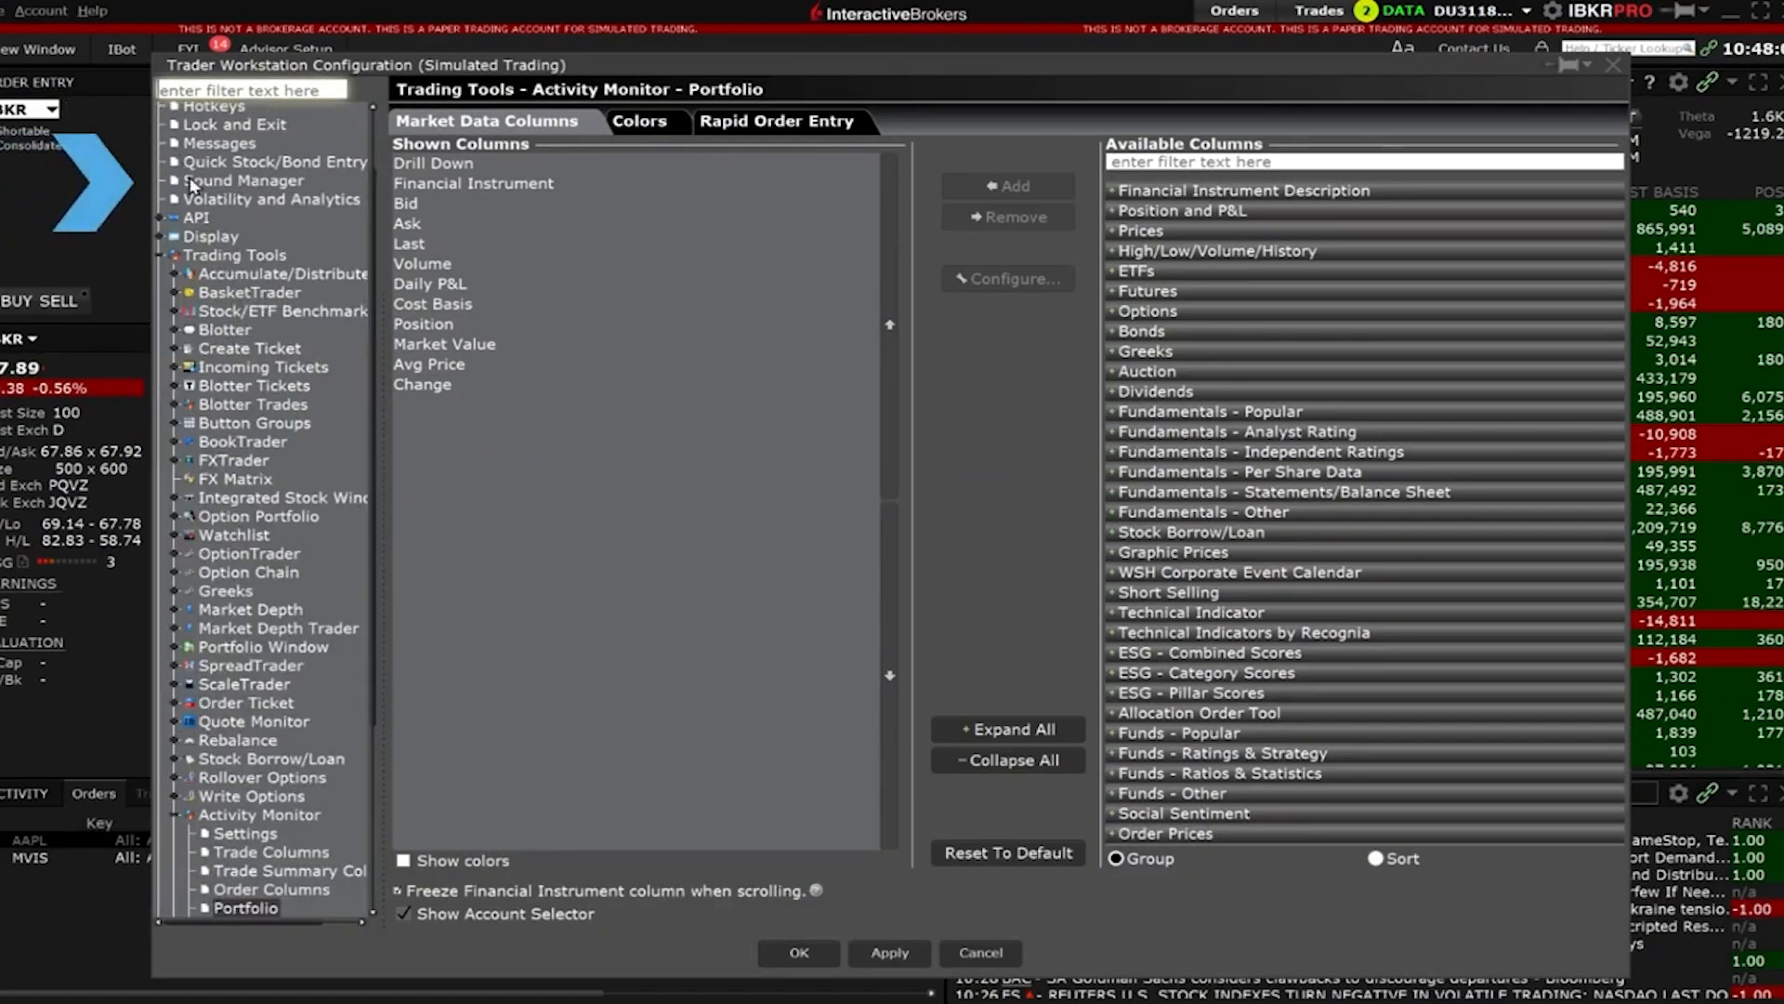
click(244, 180)
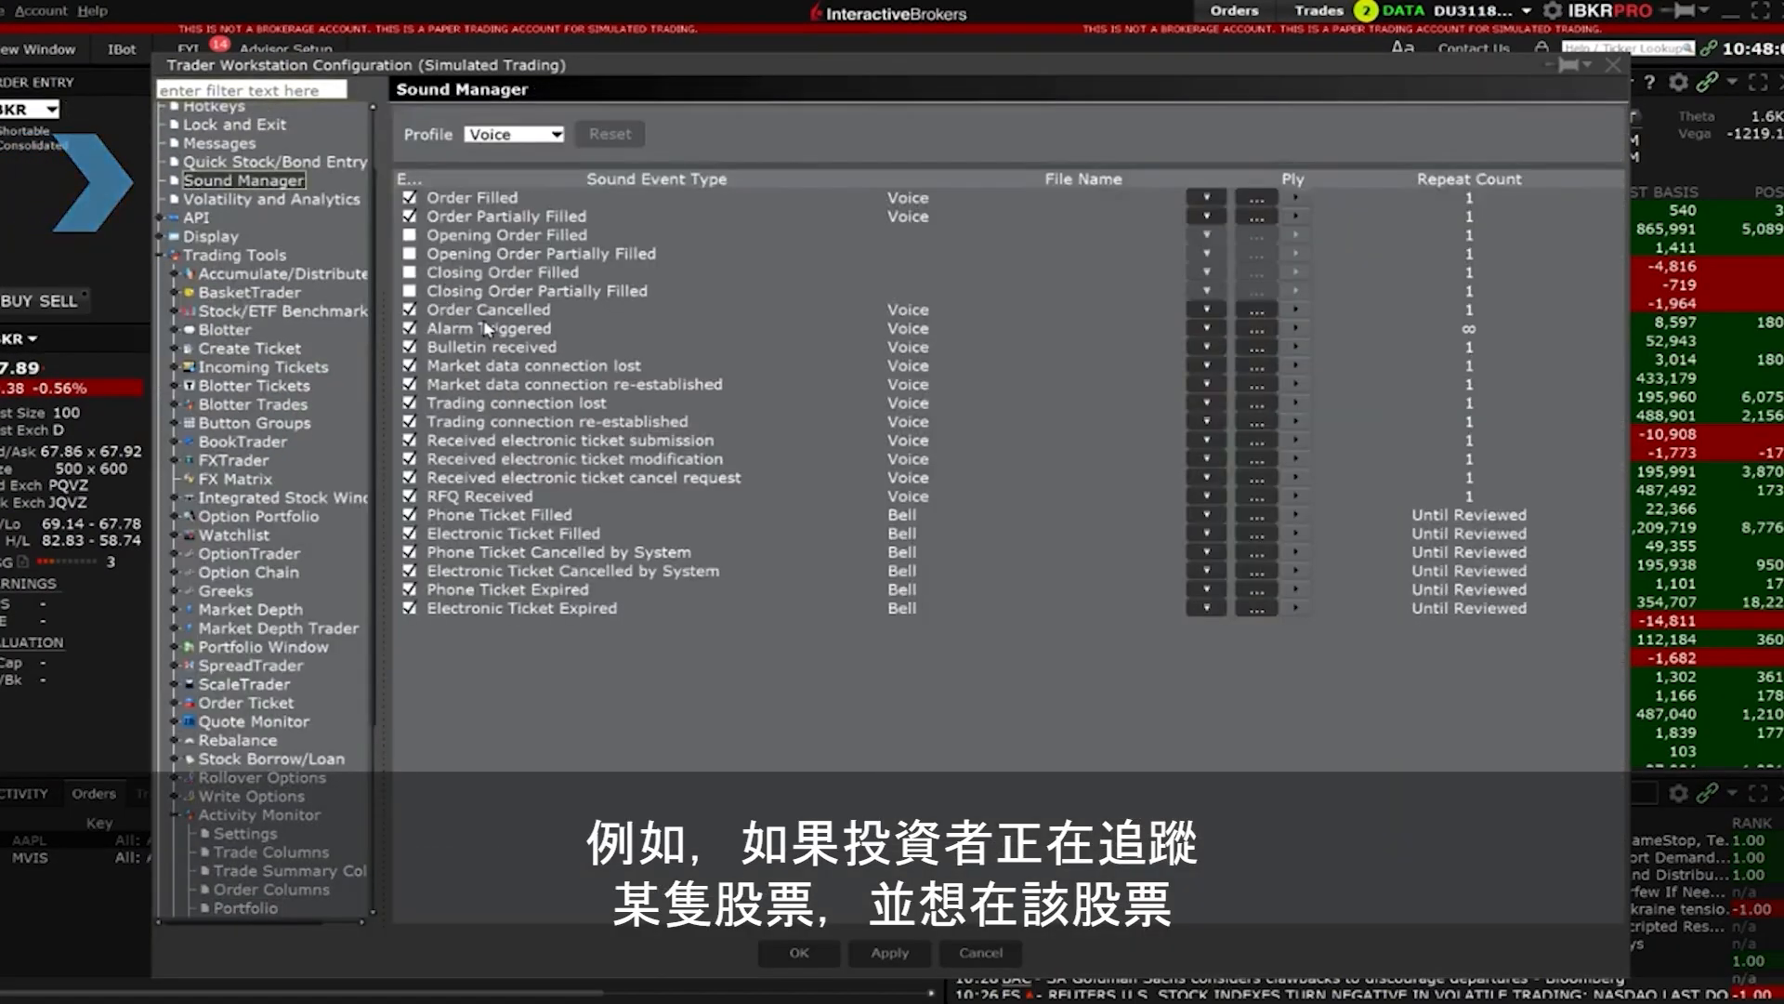
click(490, 328)
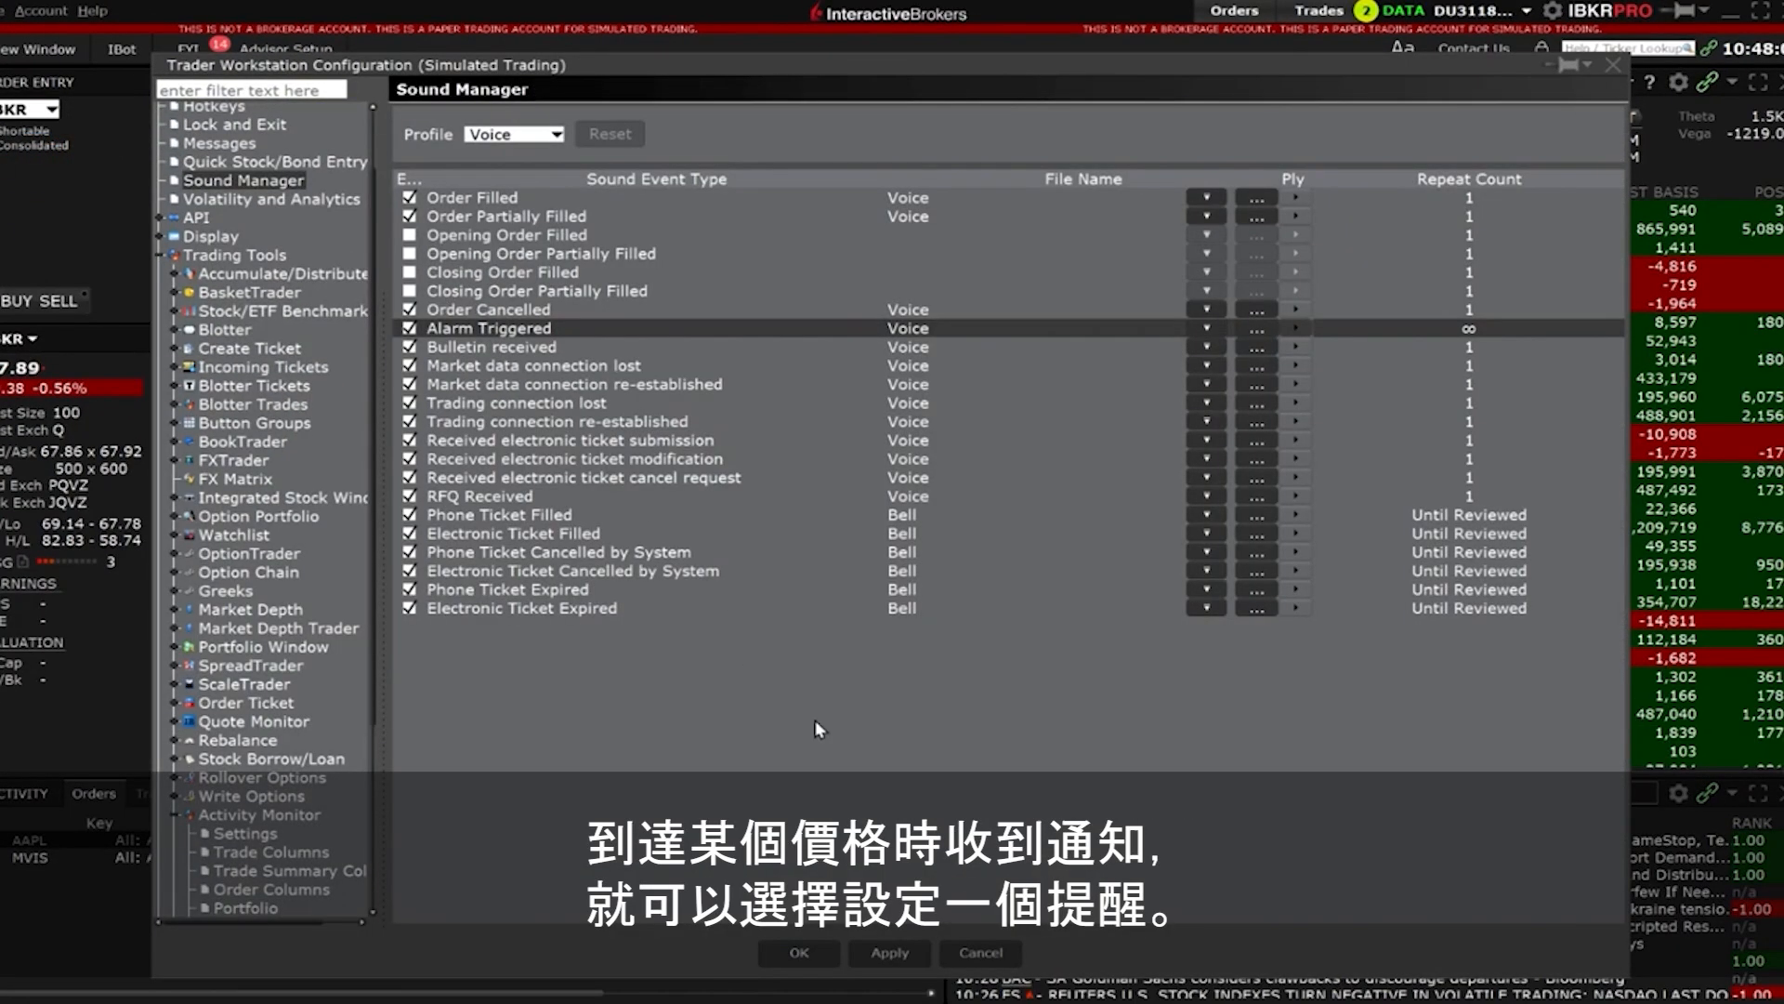
mouse_move(970, 960)
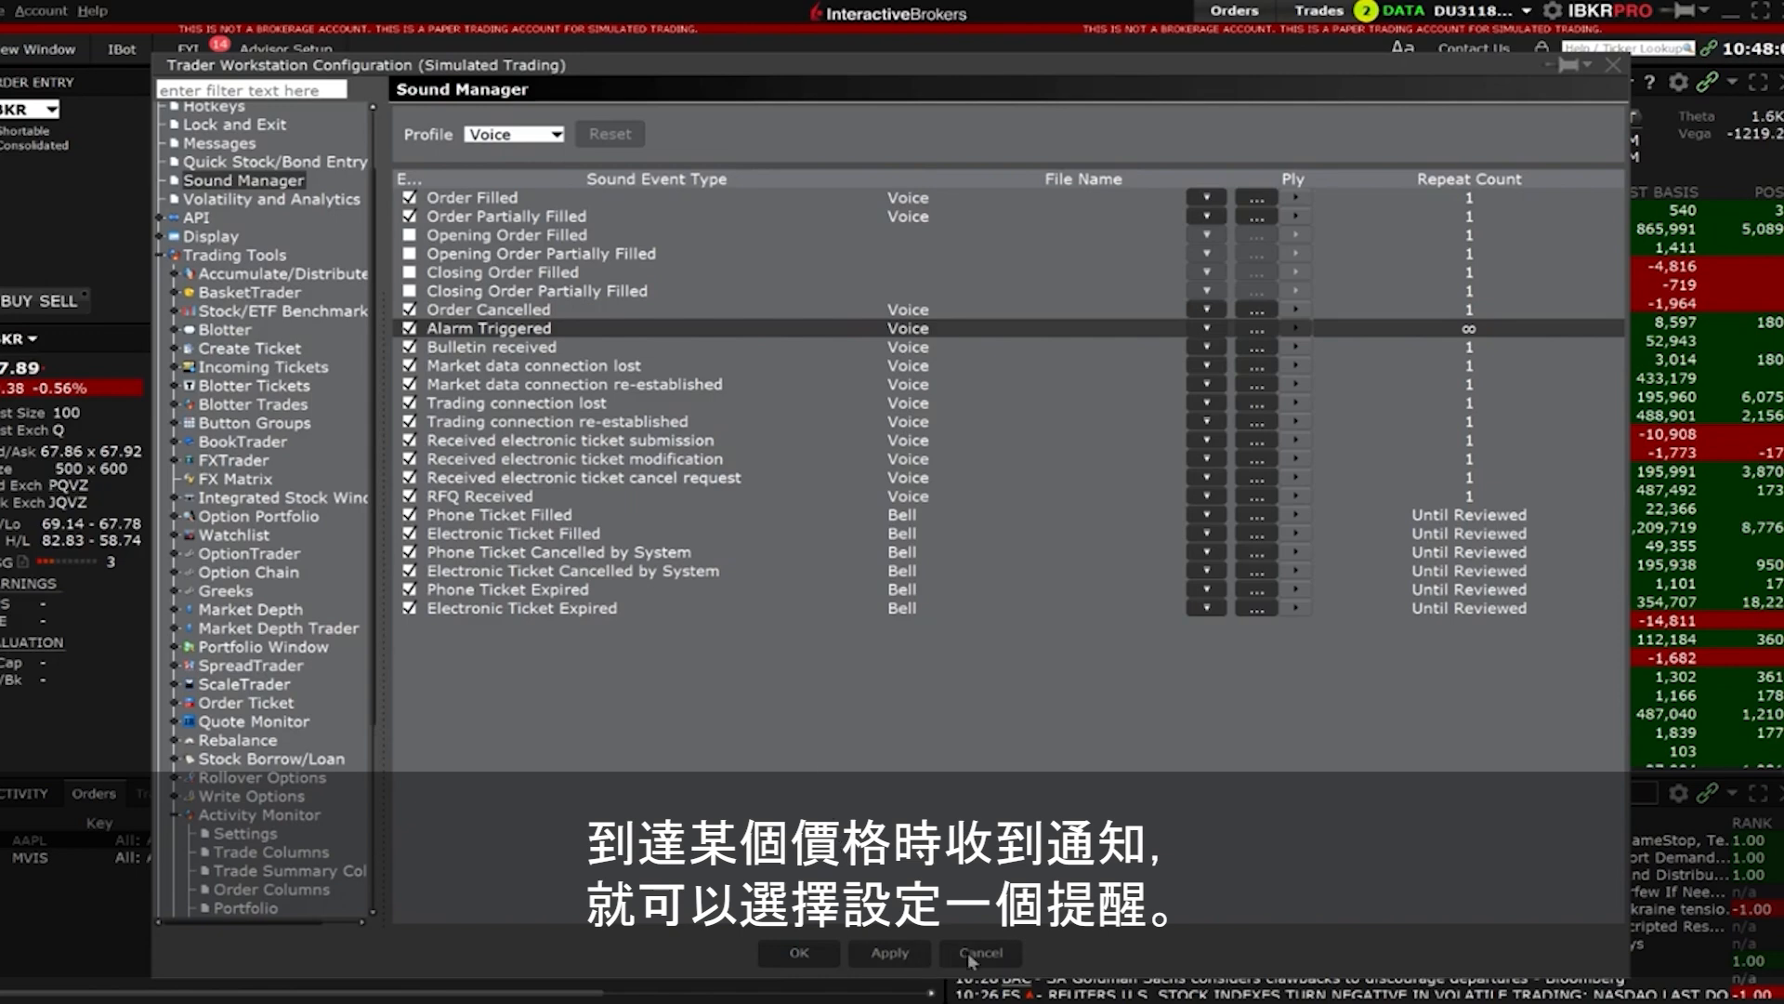
click(976, 952)
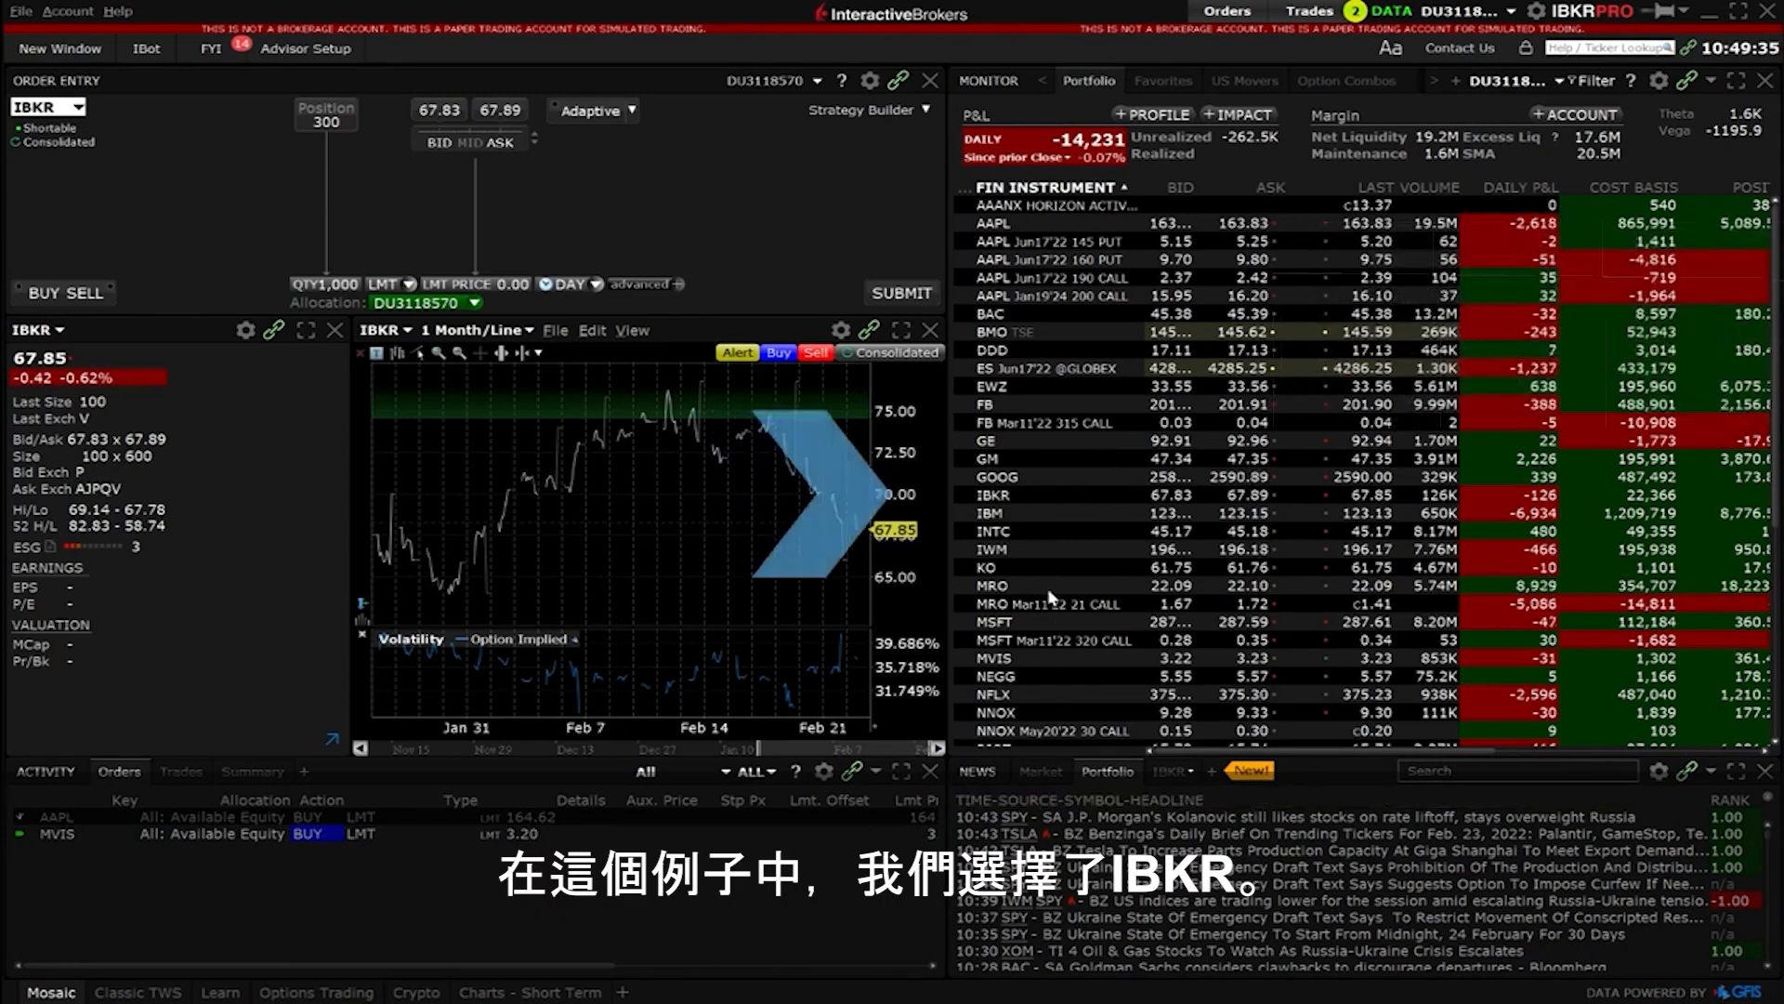
right_click(992, 494)
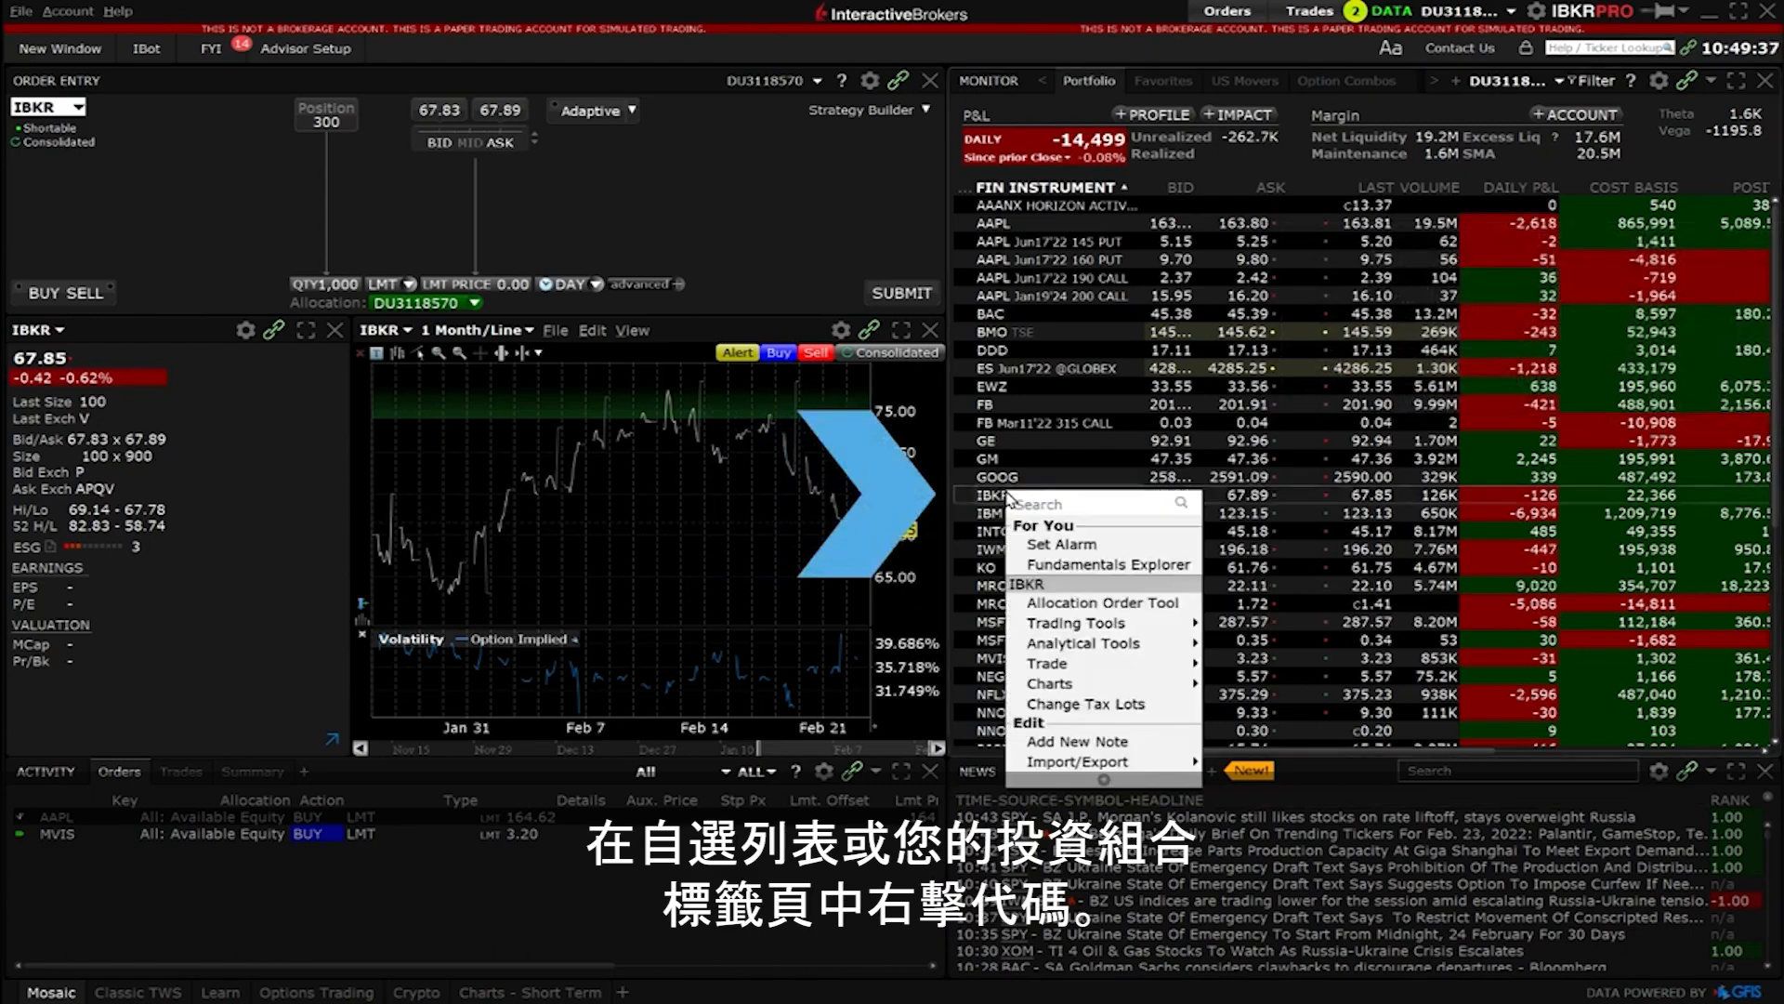
mouse_move(1089, 643)
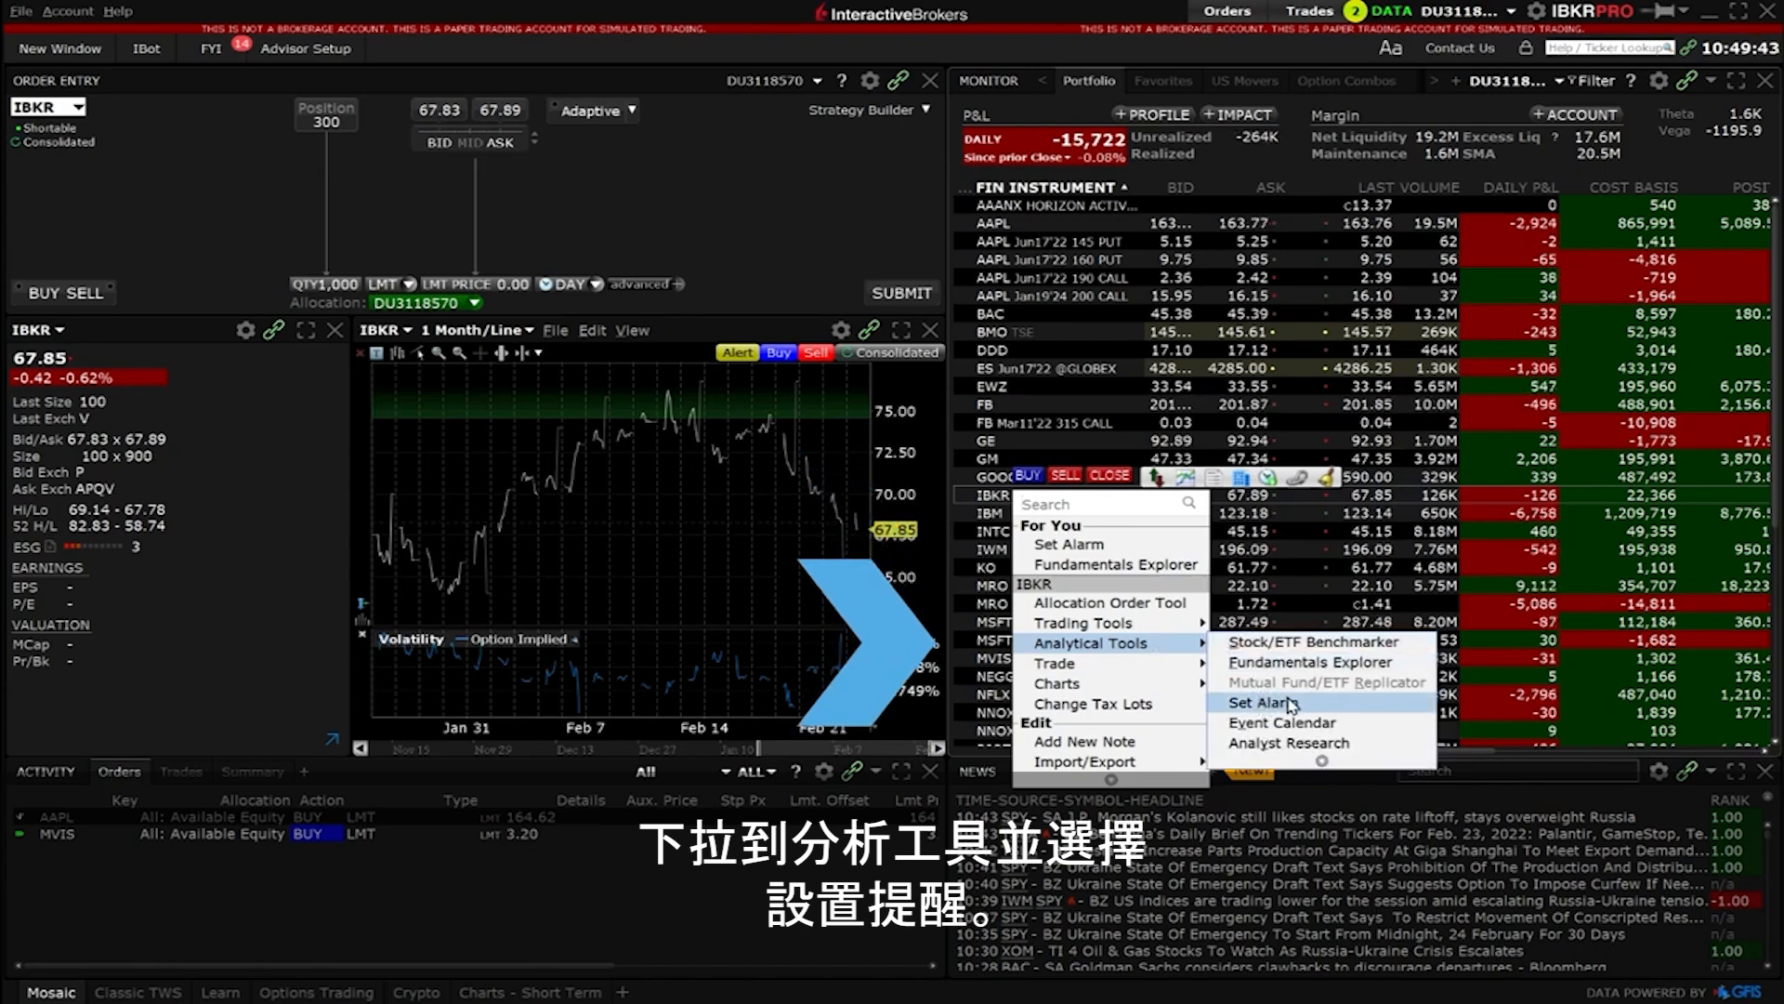
click(1257, 703)
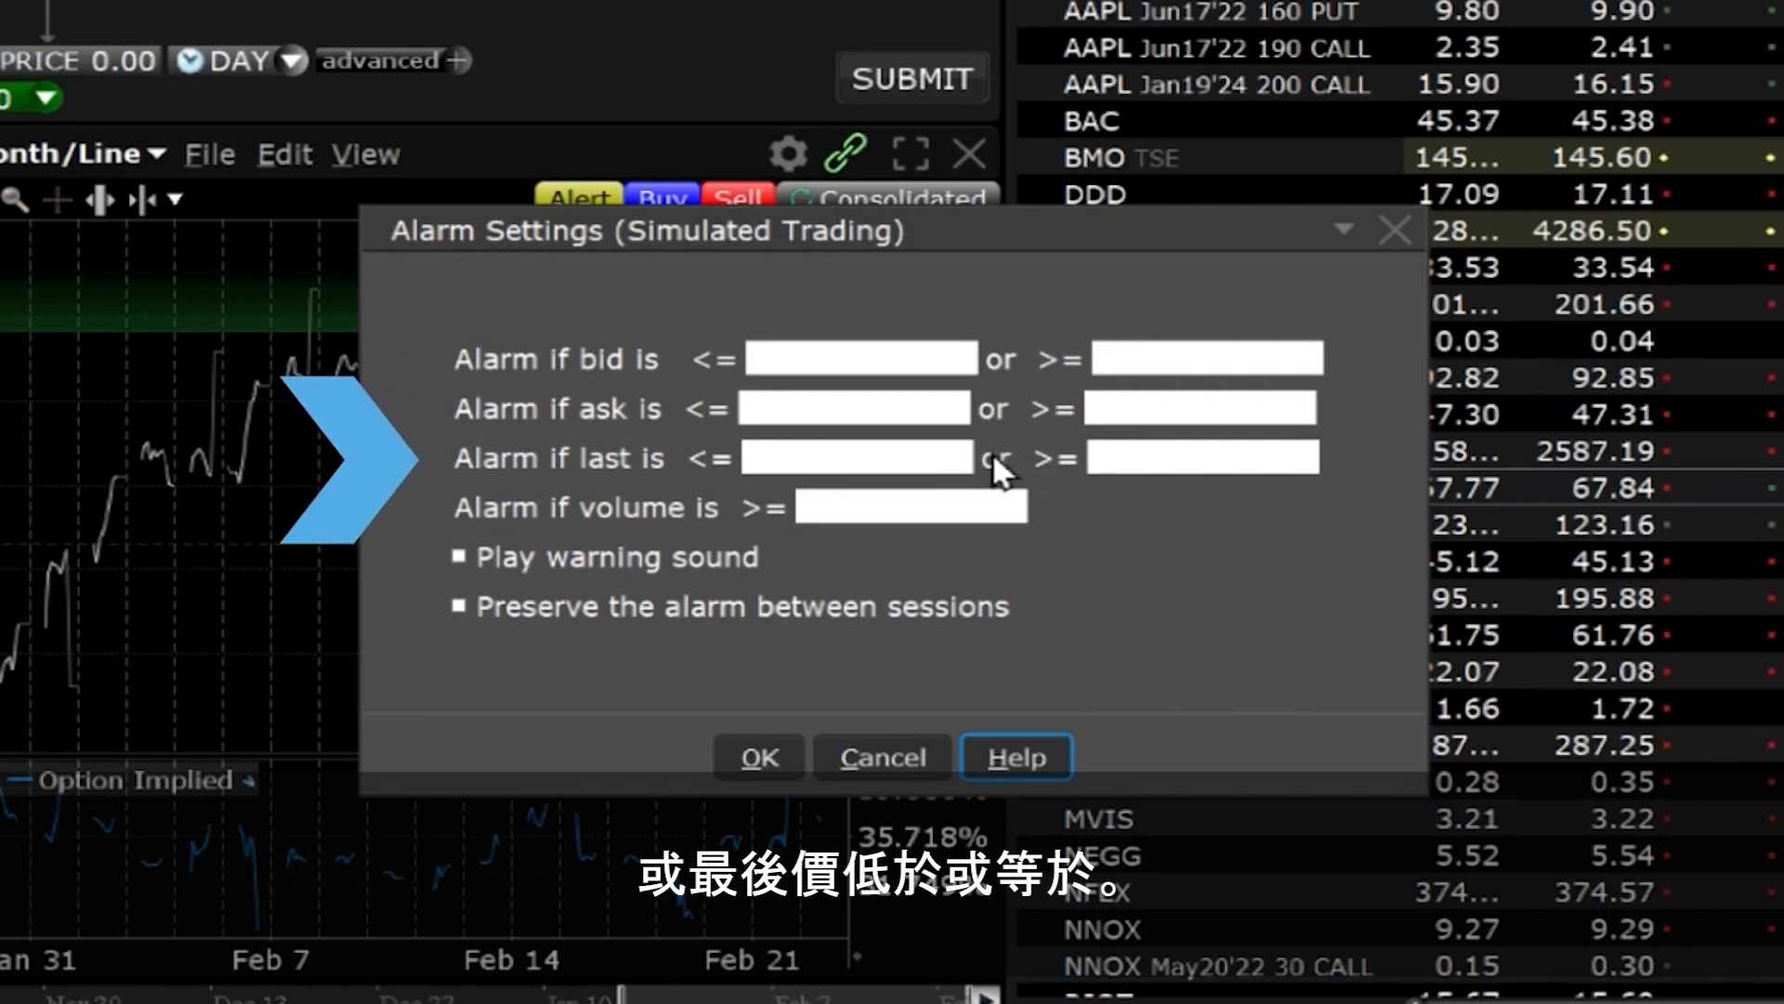
mouse_move(1372, 379)
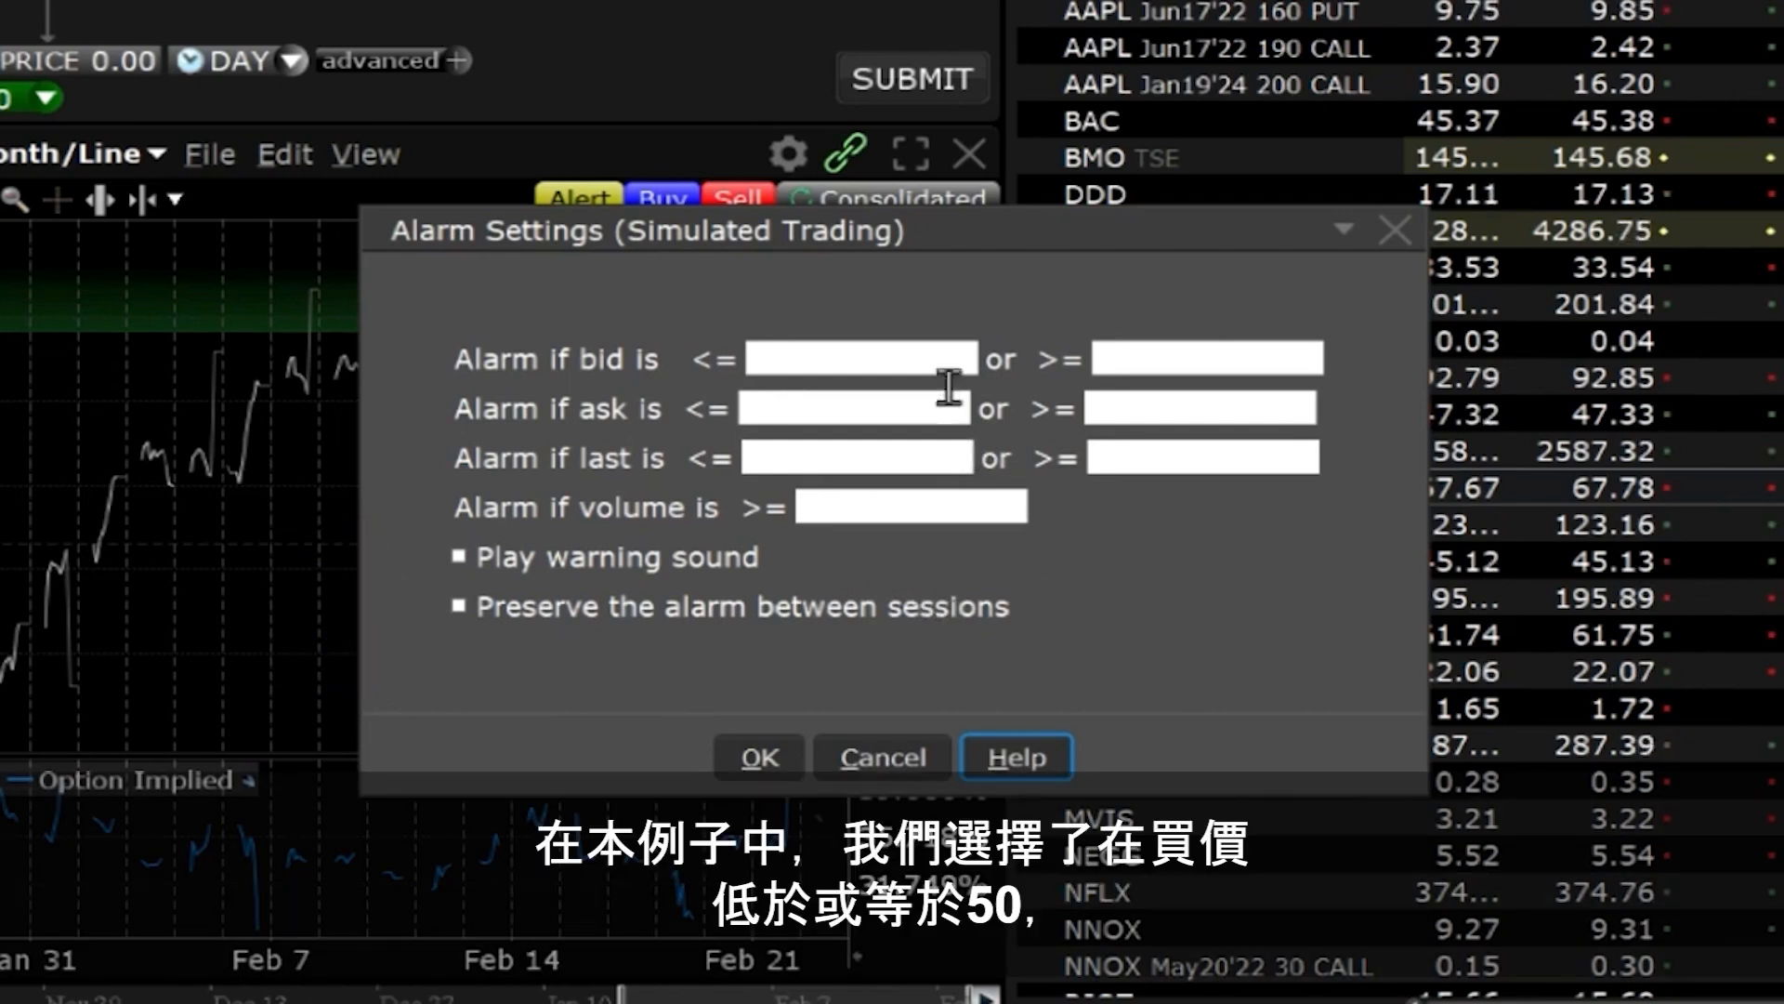
Set IBKR alarm thresholds of bid <= 50 and ask >= 100, and save
click(858, 359)
text(50)
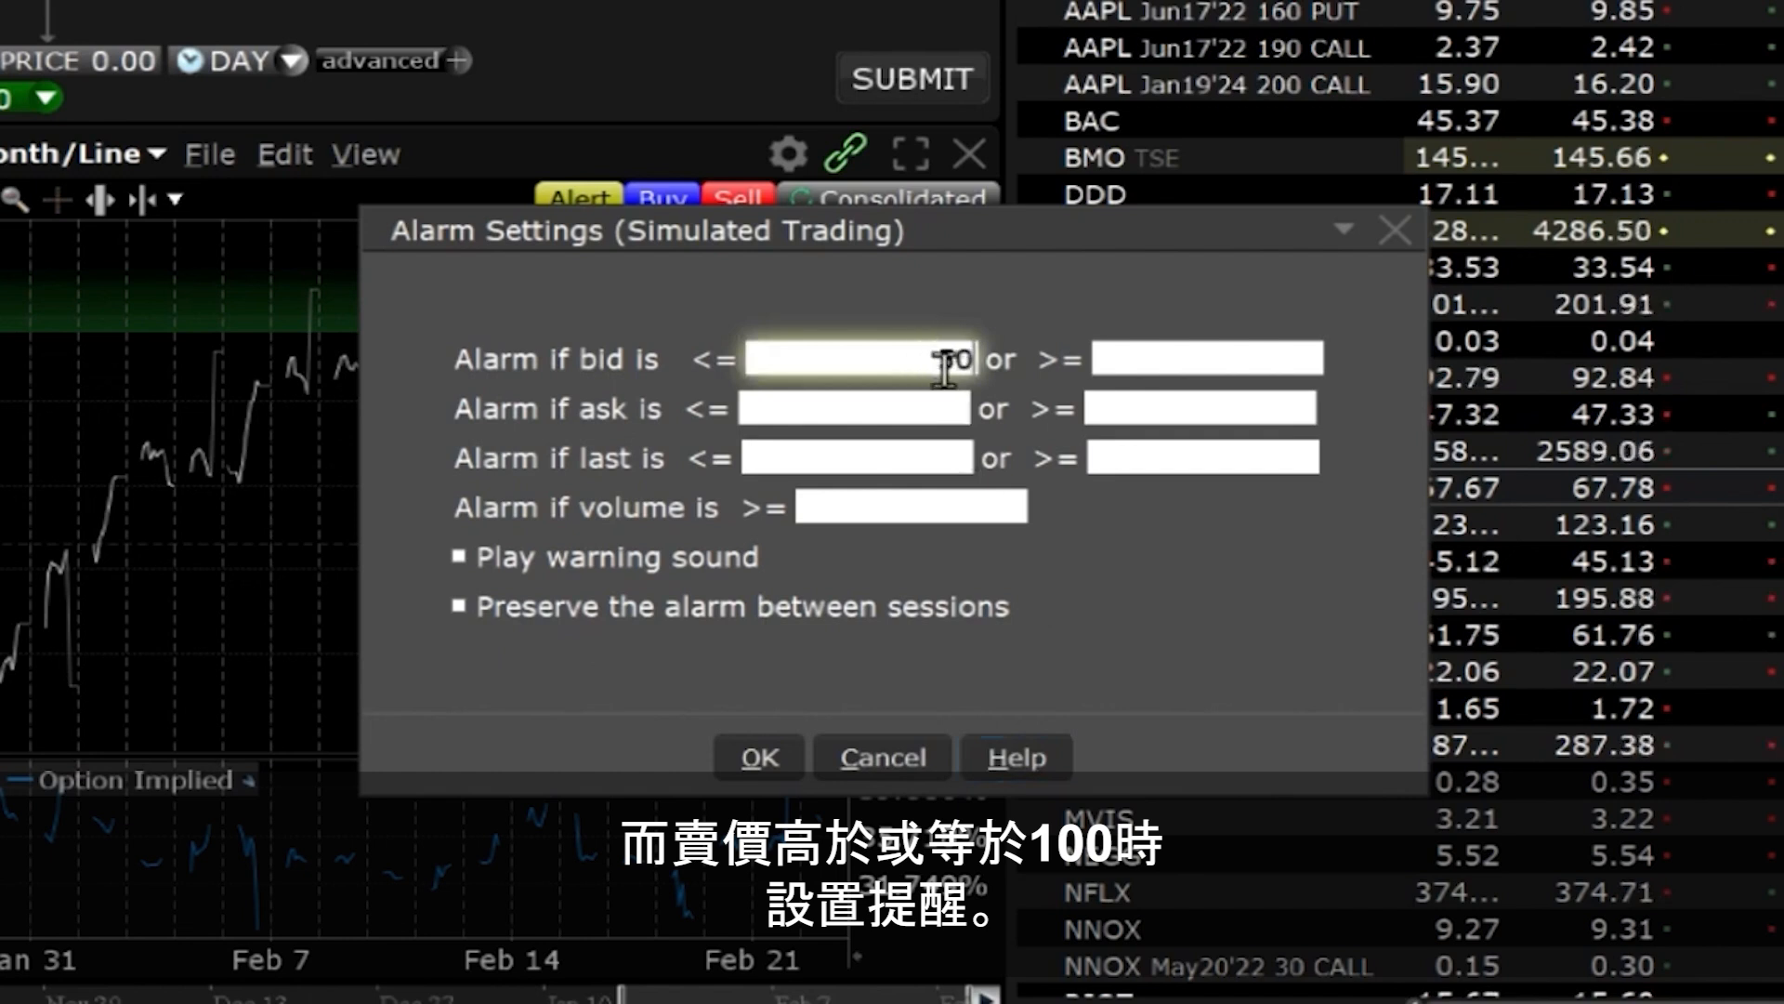
click(1201, 407)
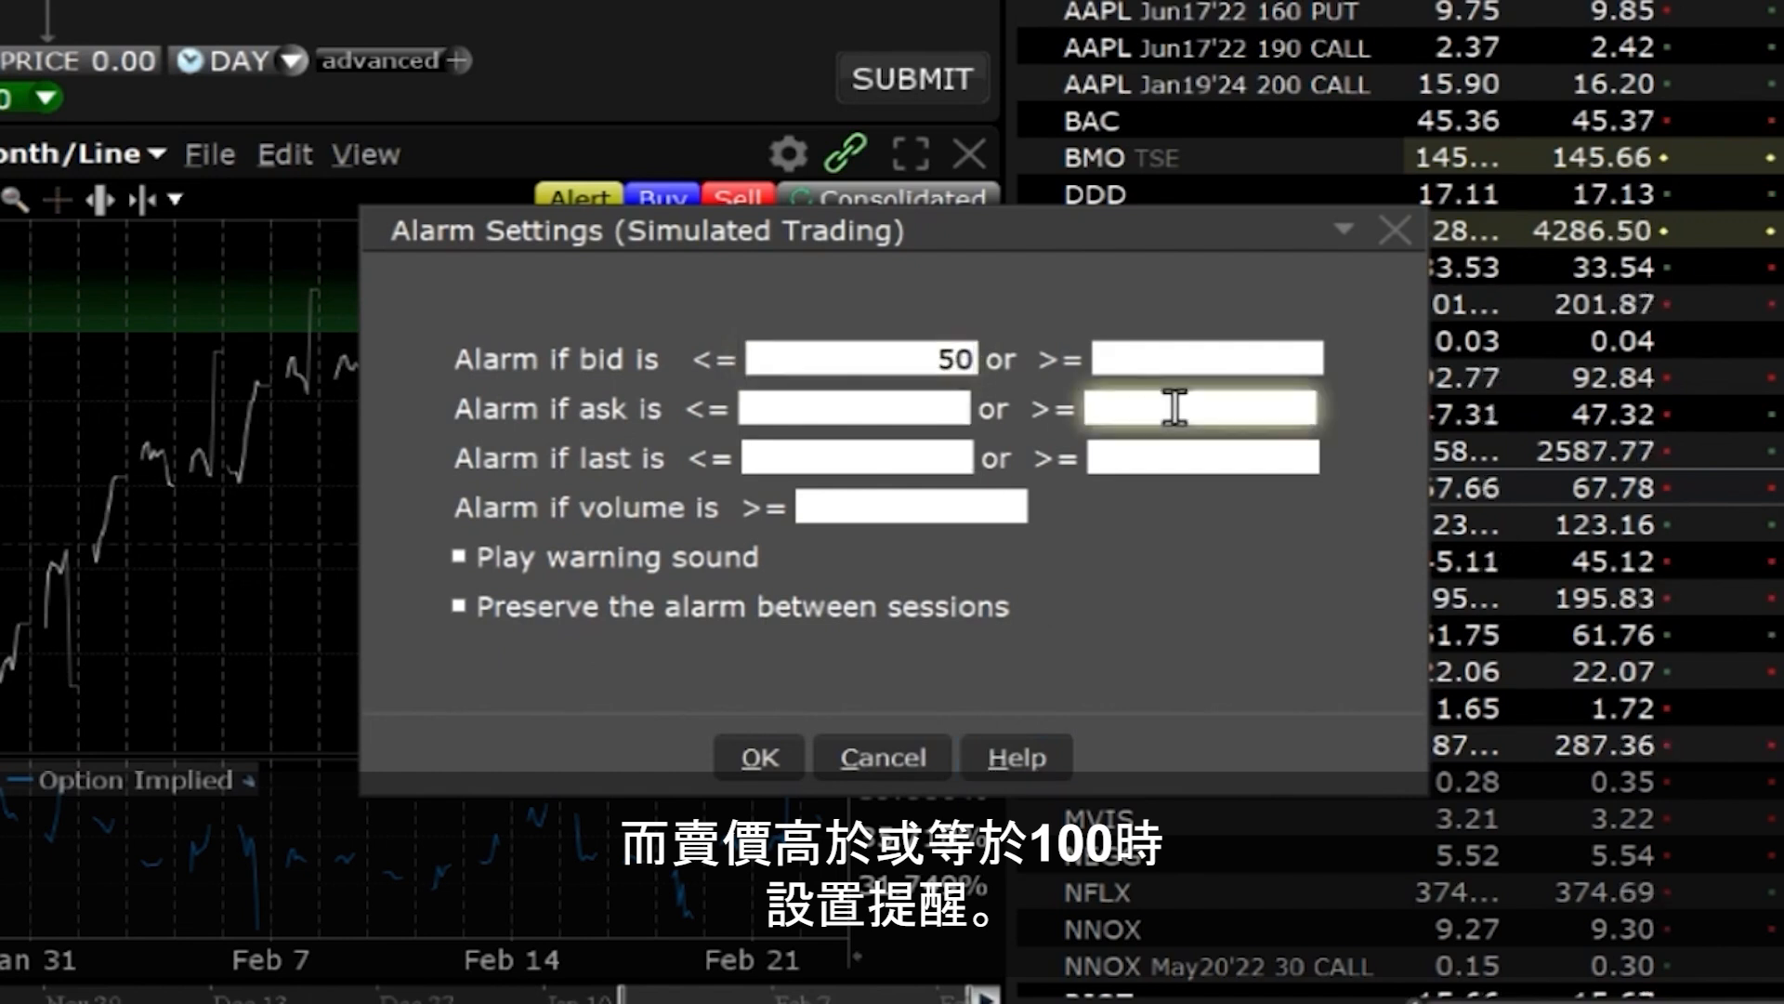
text(100)
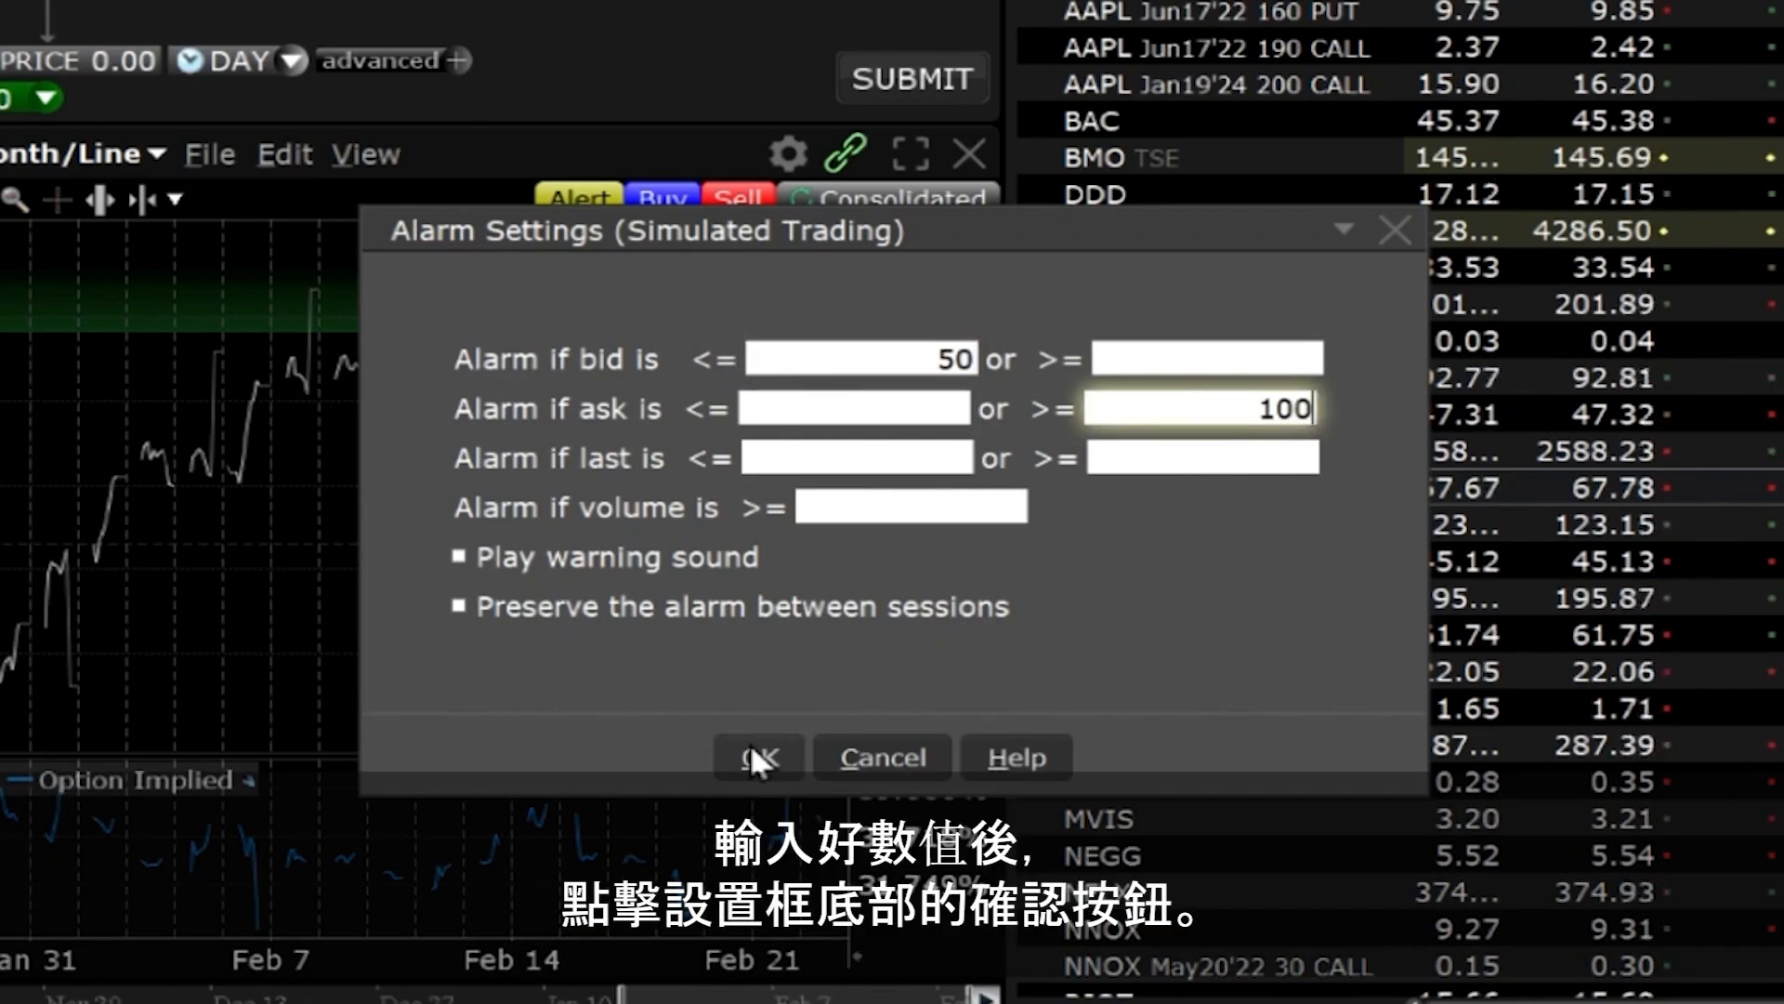
click(758, 758)
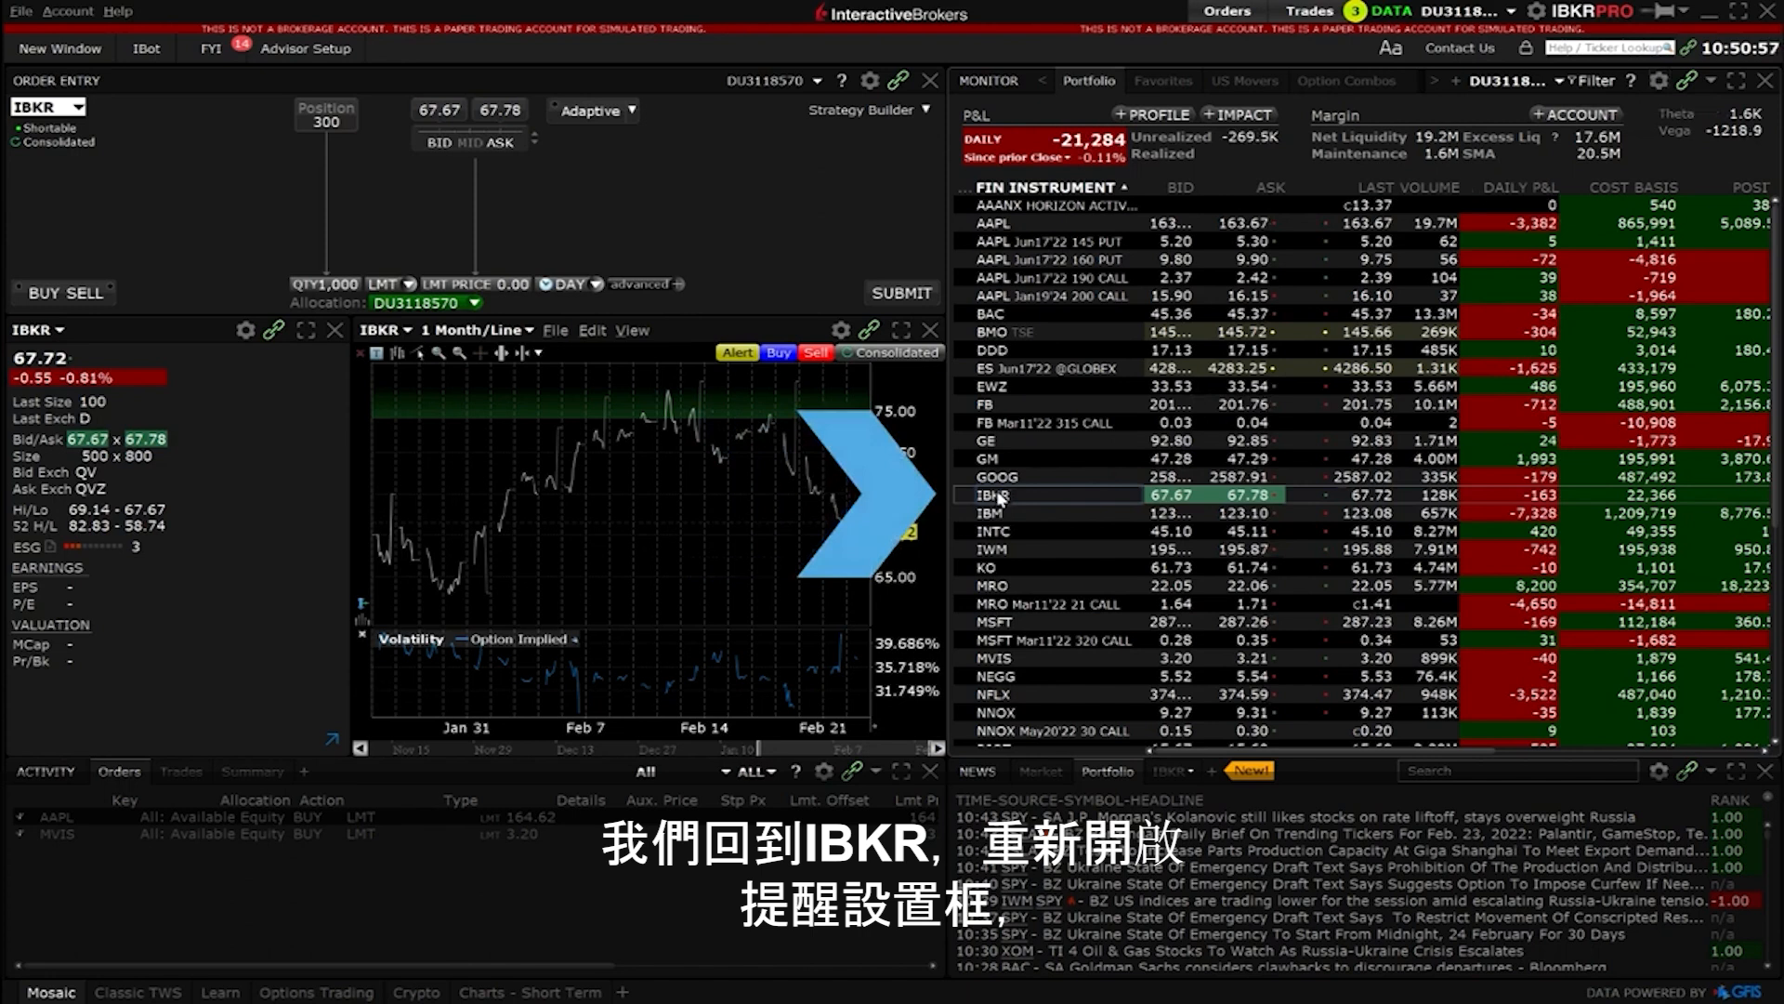
Reopen IBKR's alarm settings, add a volume >= 1000 condition, and save
right_click(996, 494)
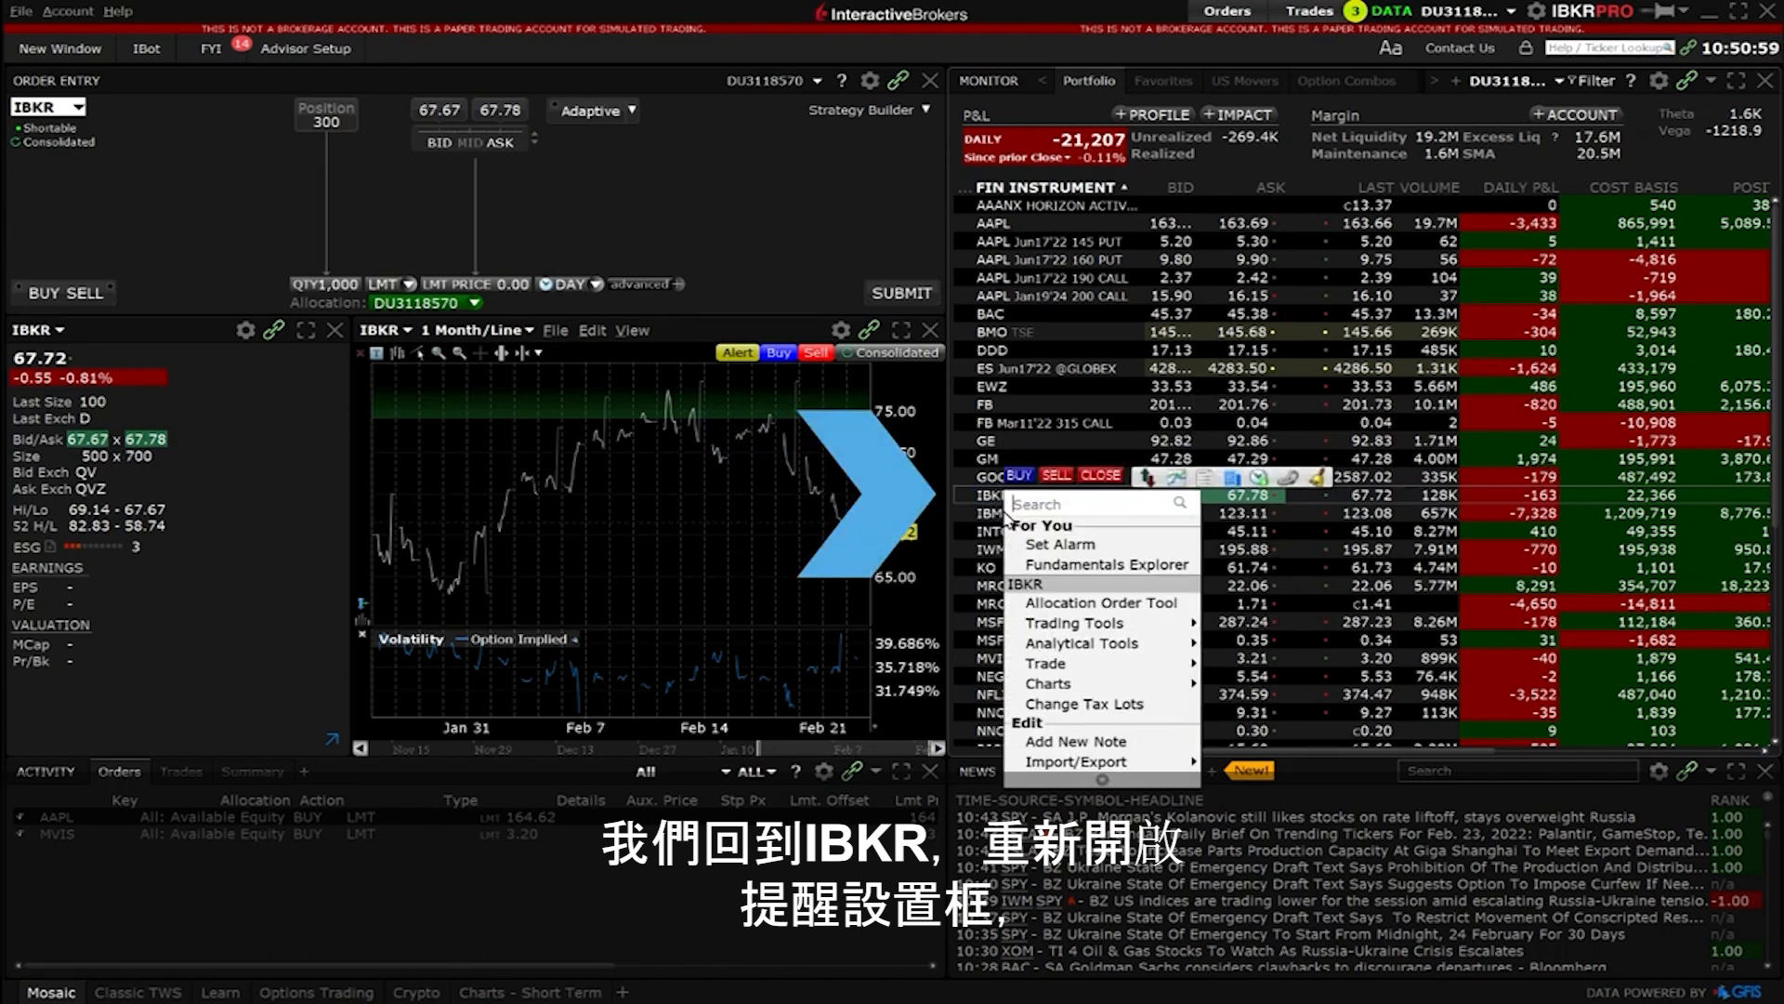
mouse_move(1080, 643)
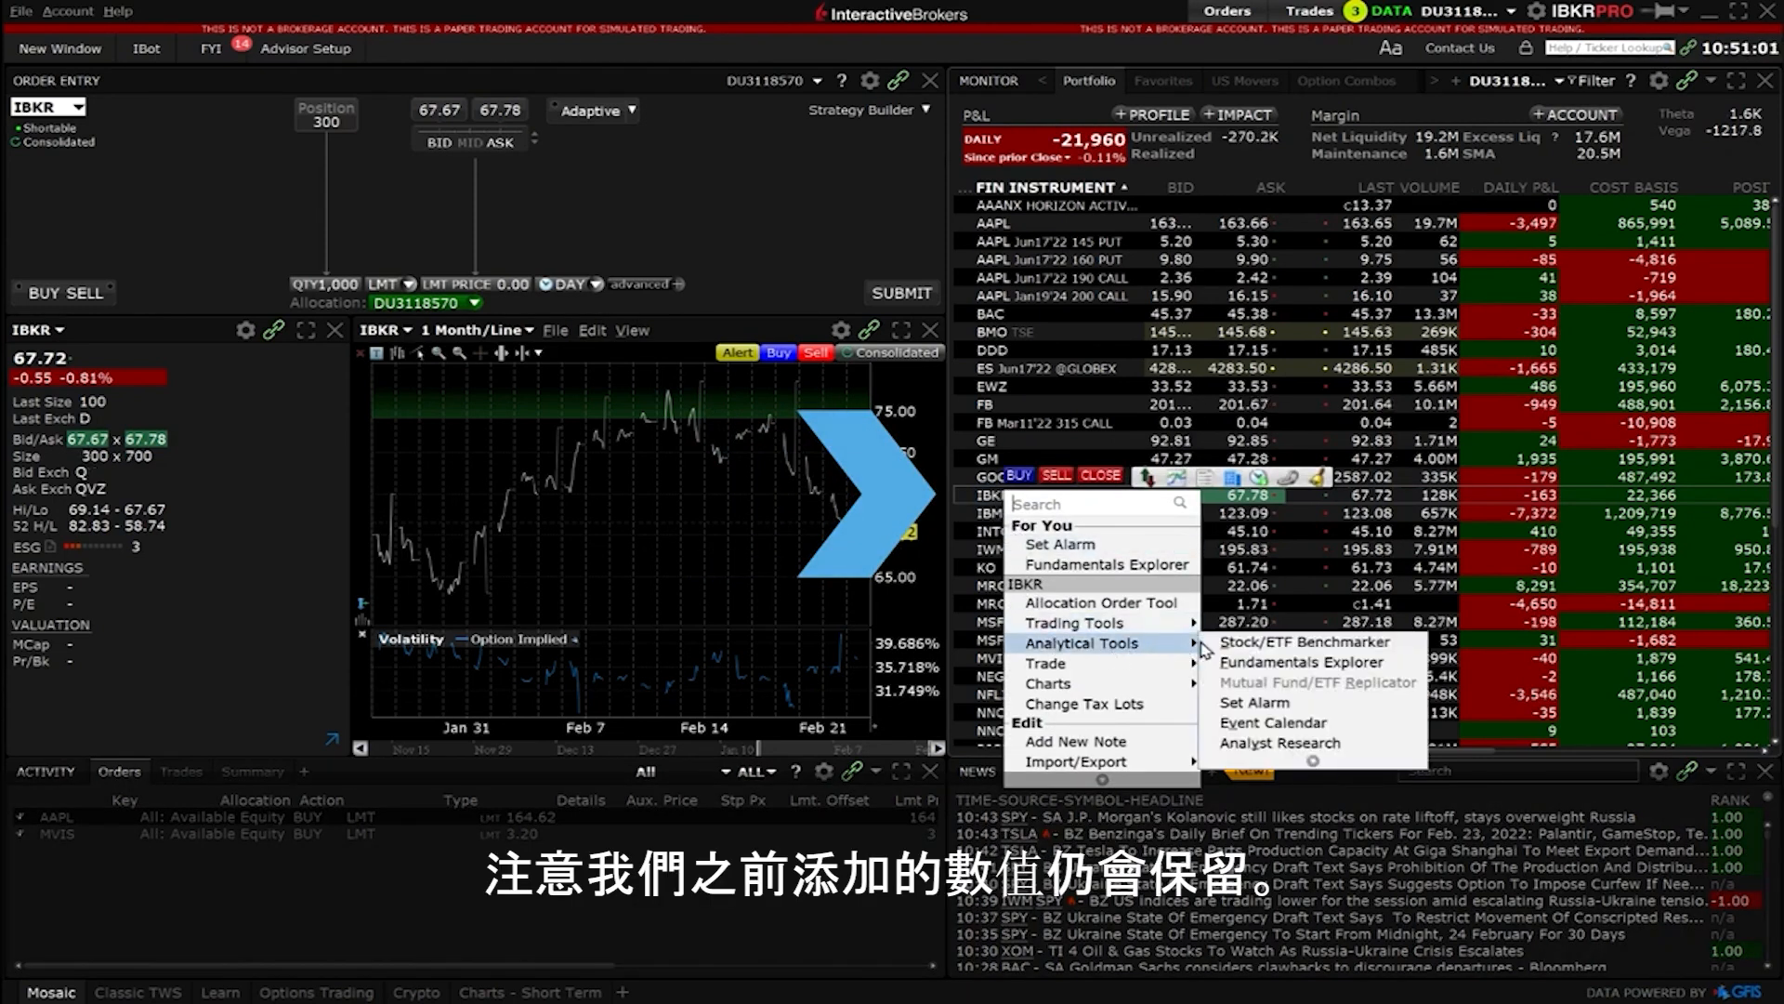
click(1060, 544)
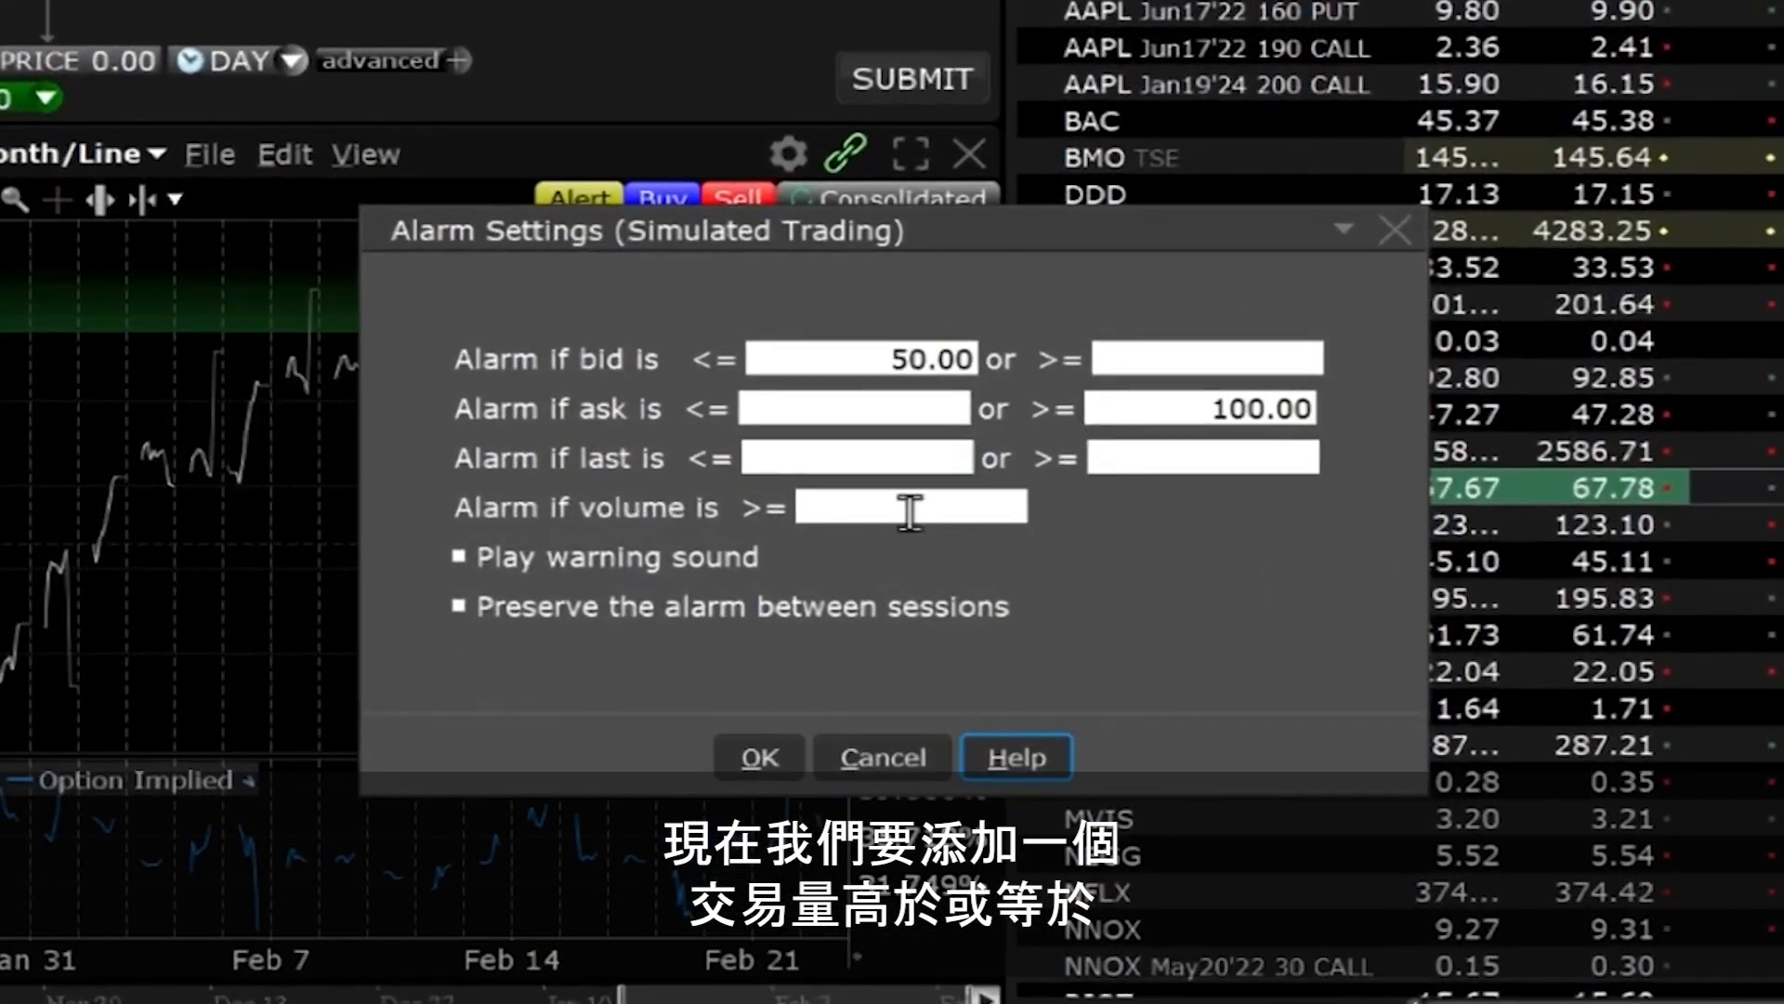
text(1)
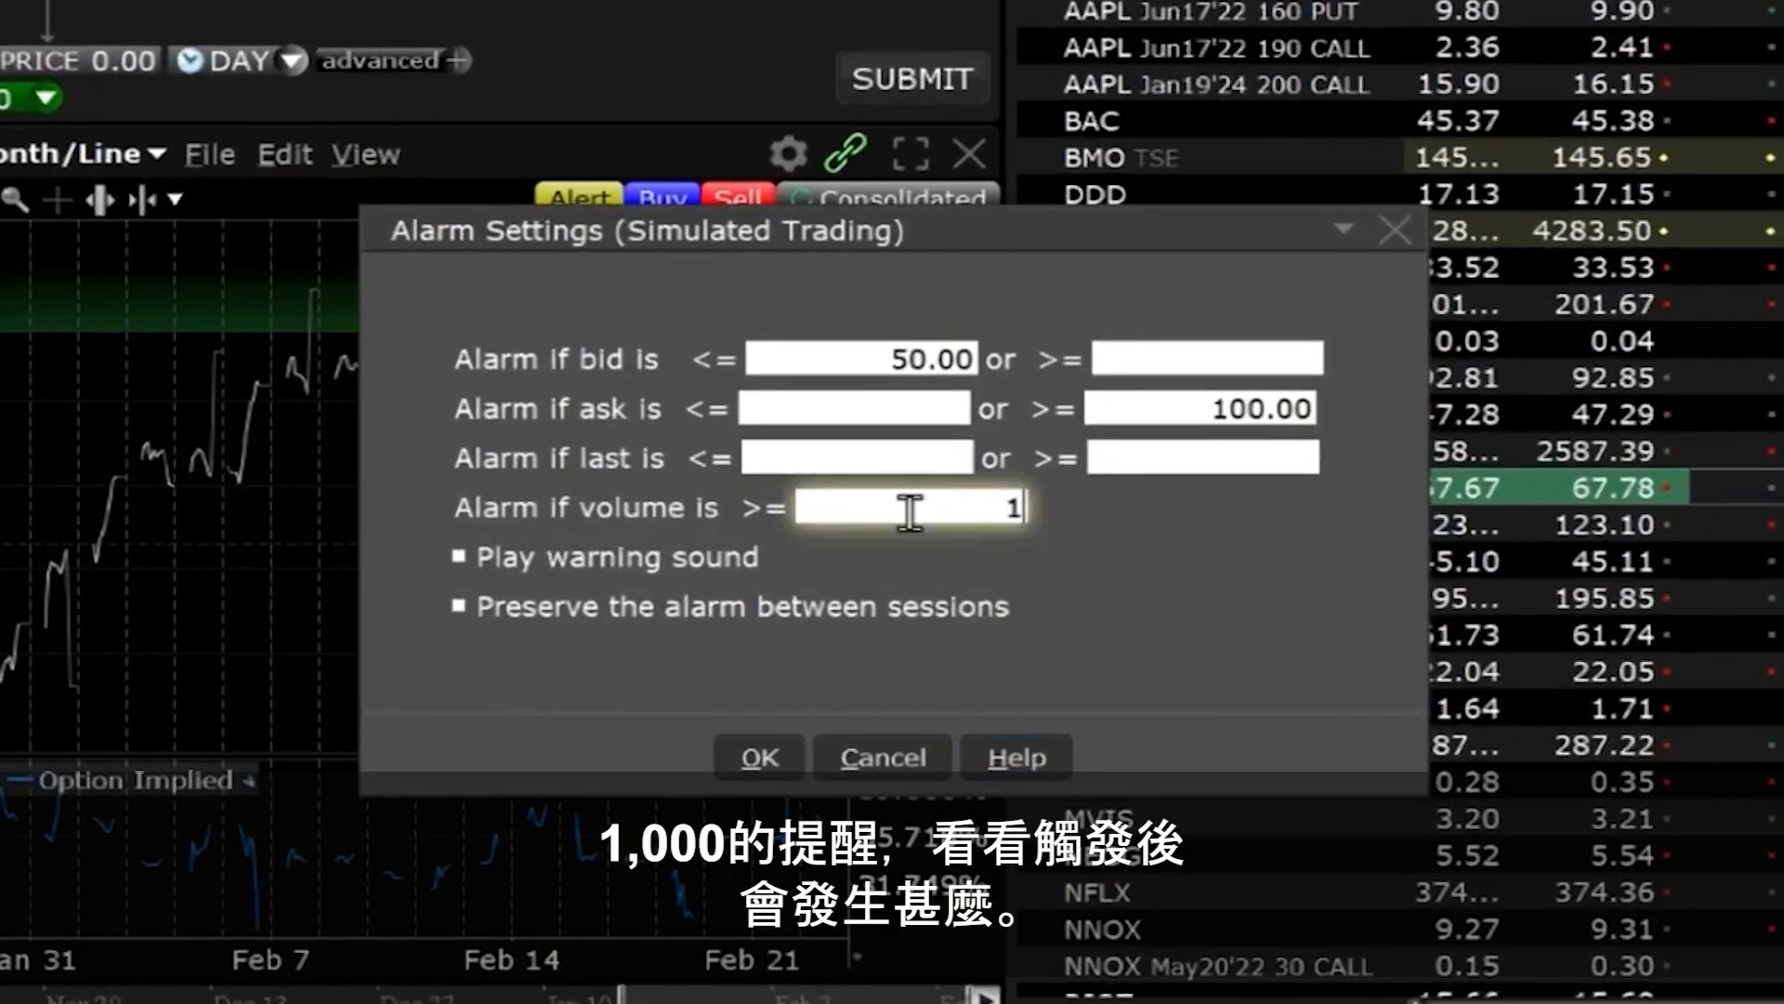
text(000)
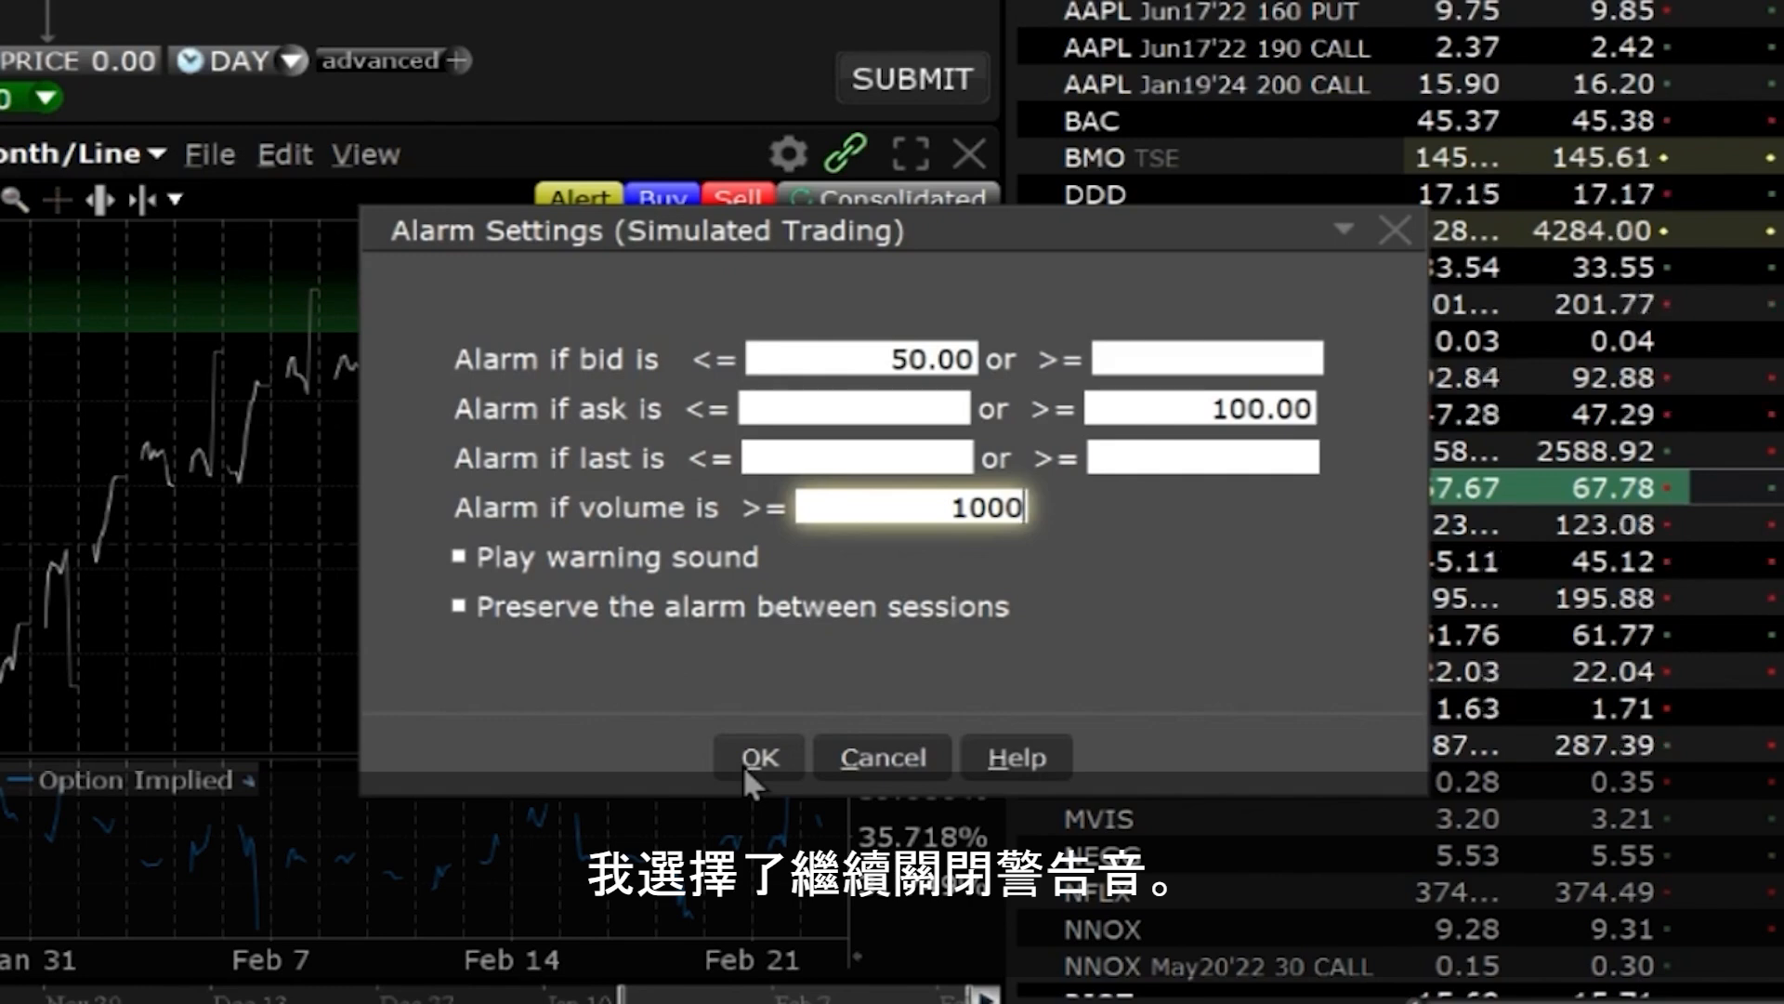
click(759, 756)
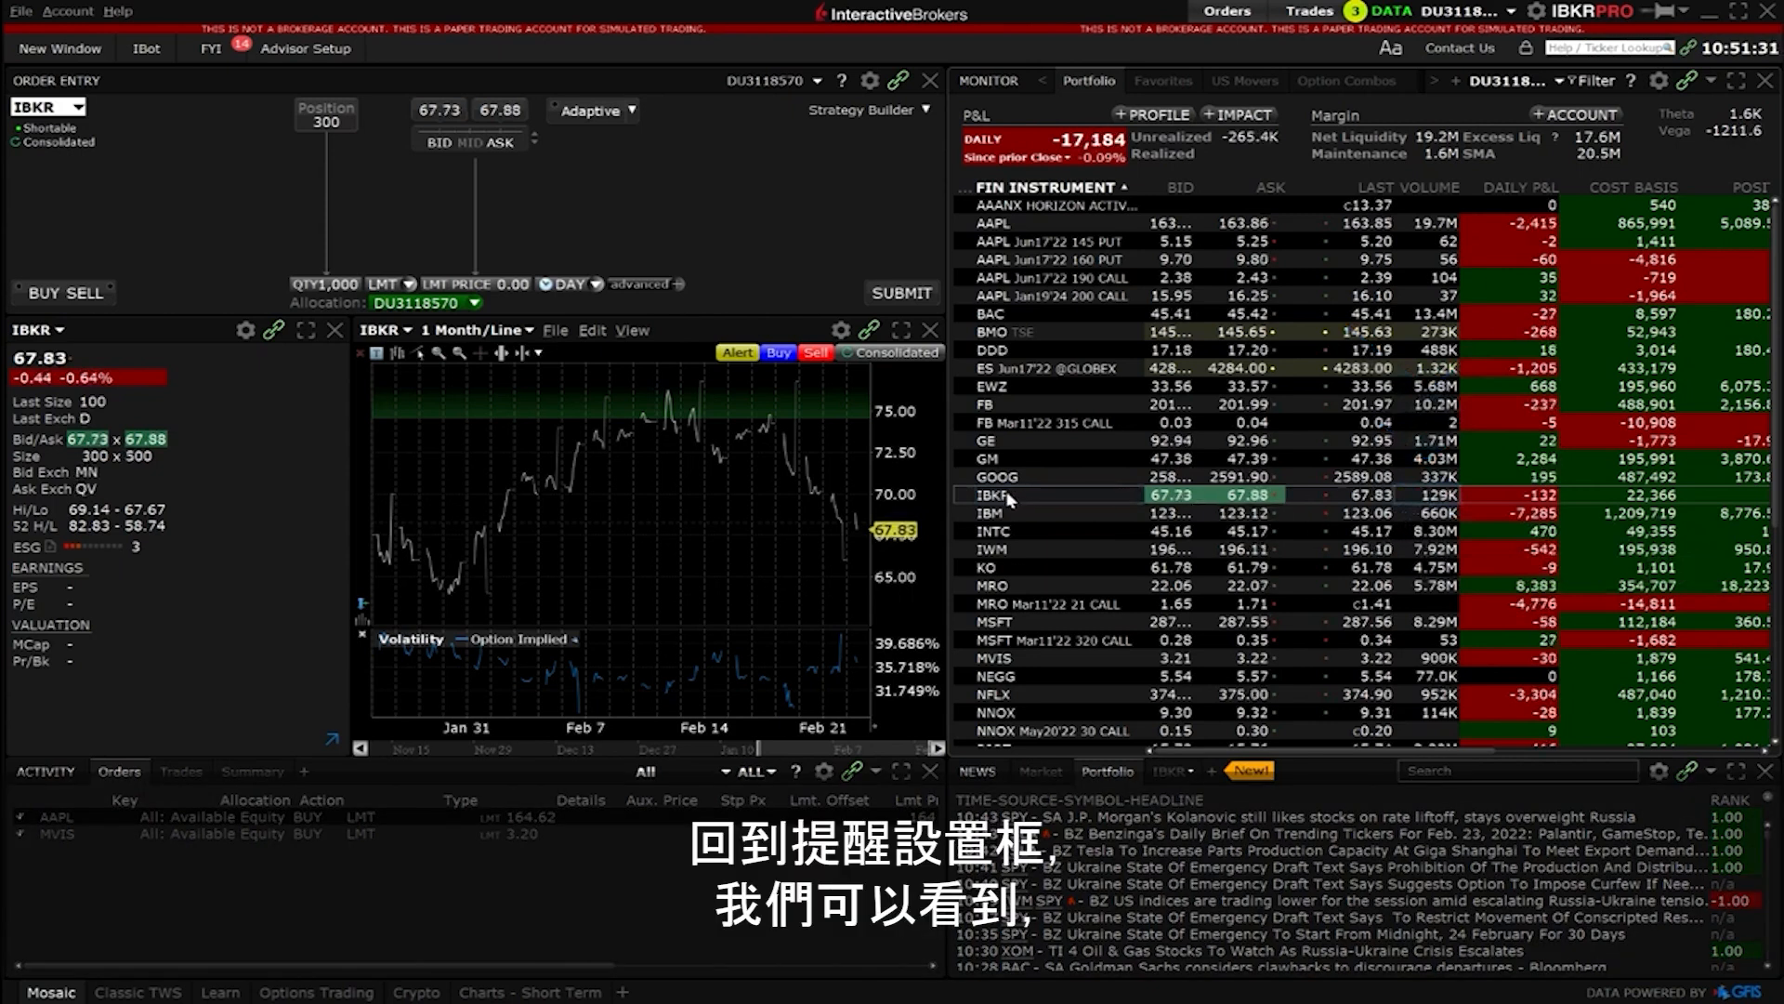
right_click(1007, 495)
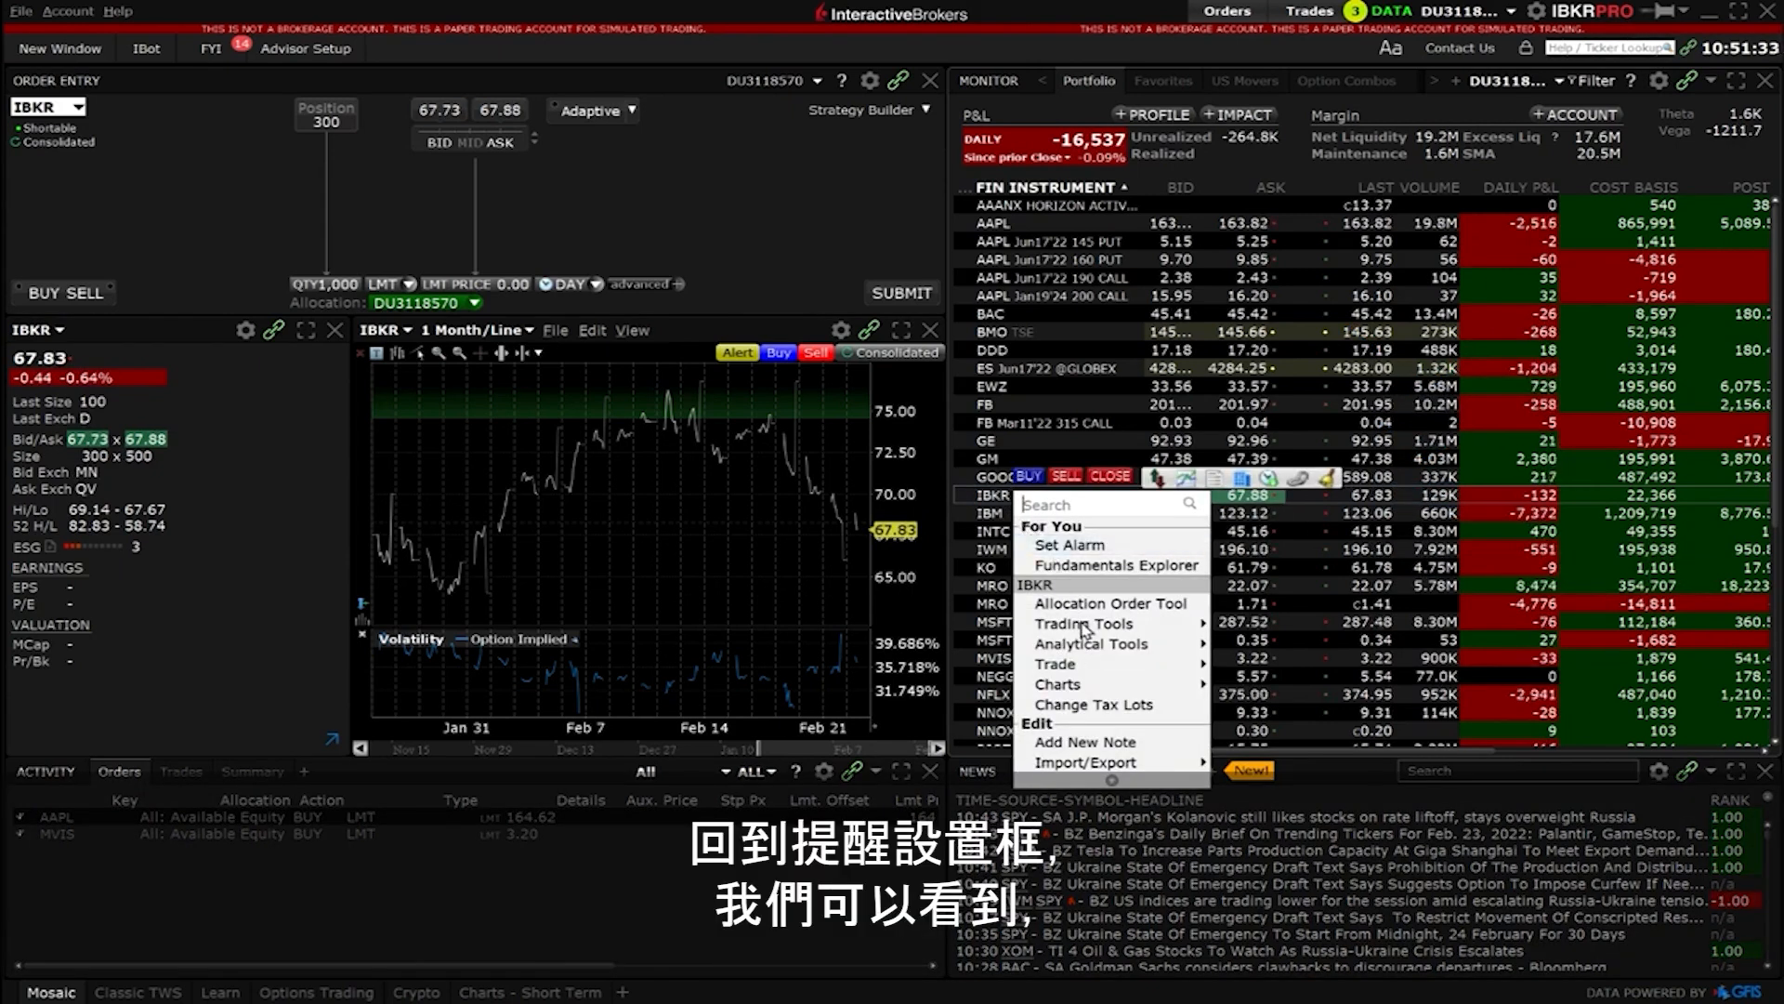
mouse_move(1088, 643)
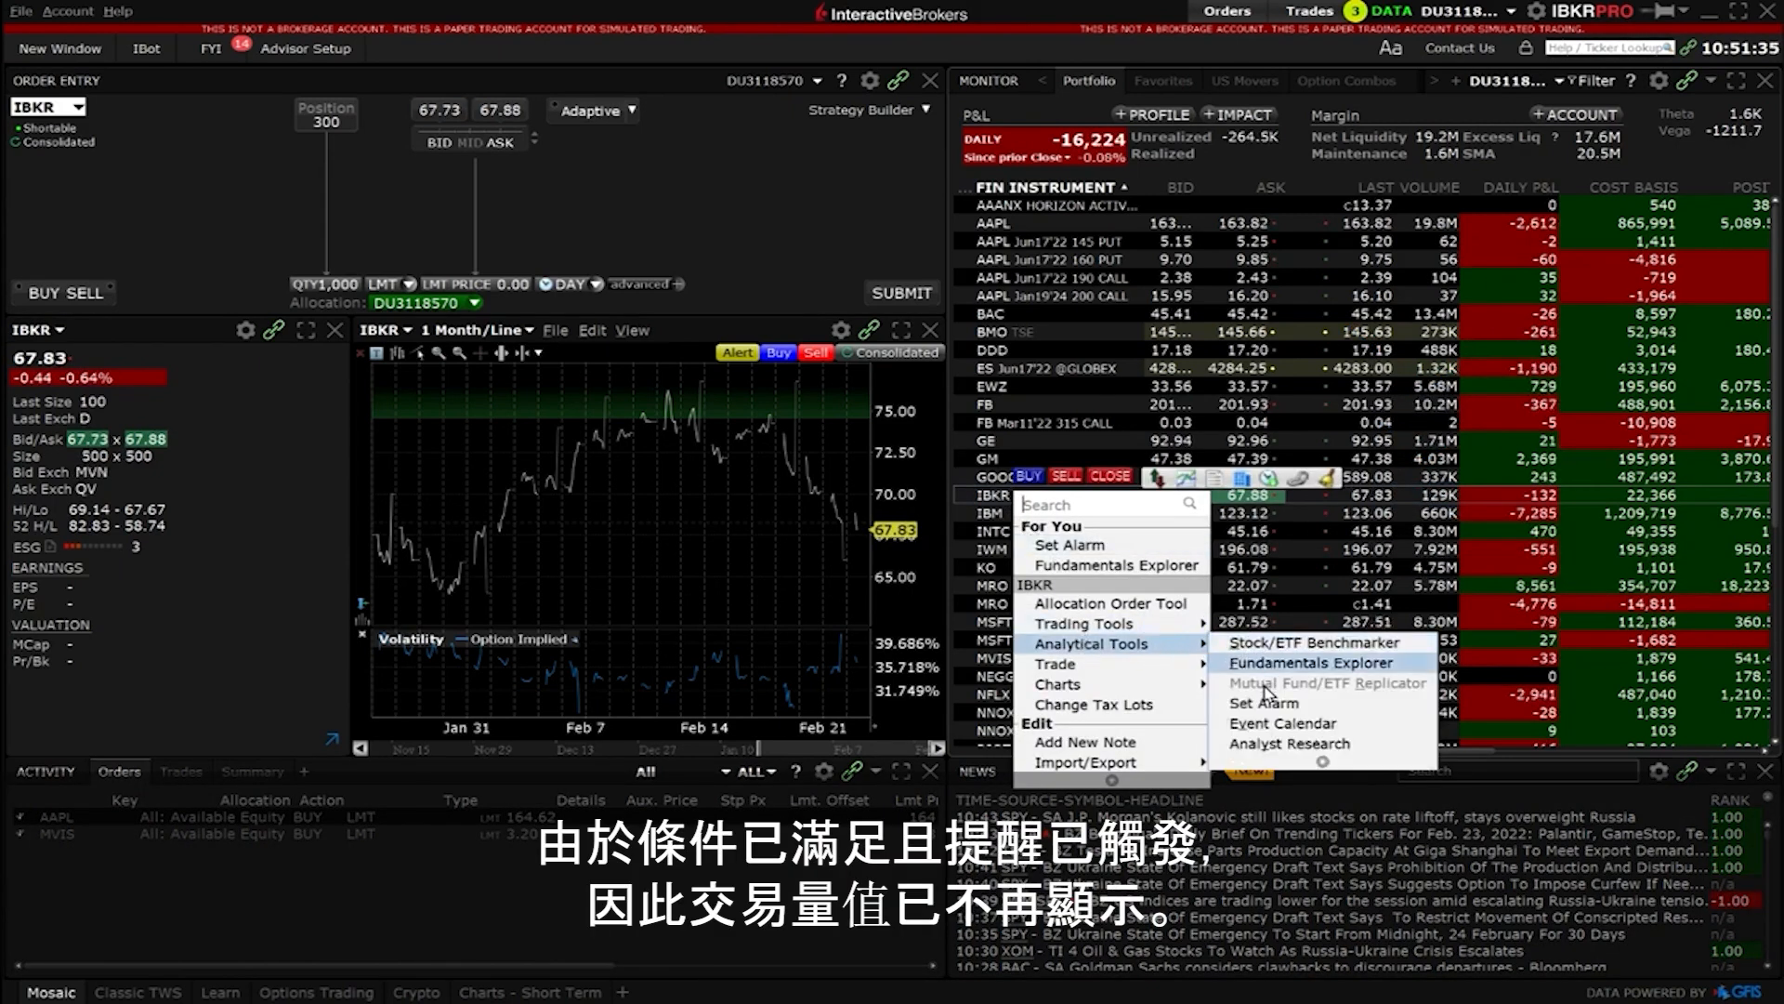
click(1064, 544)
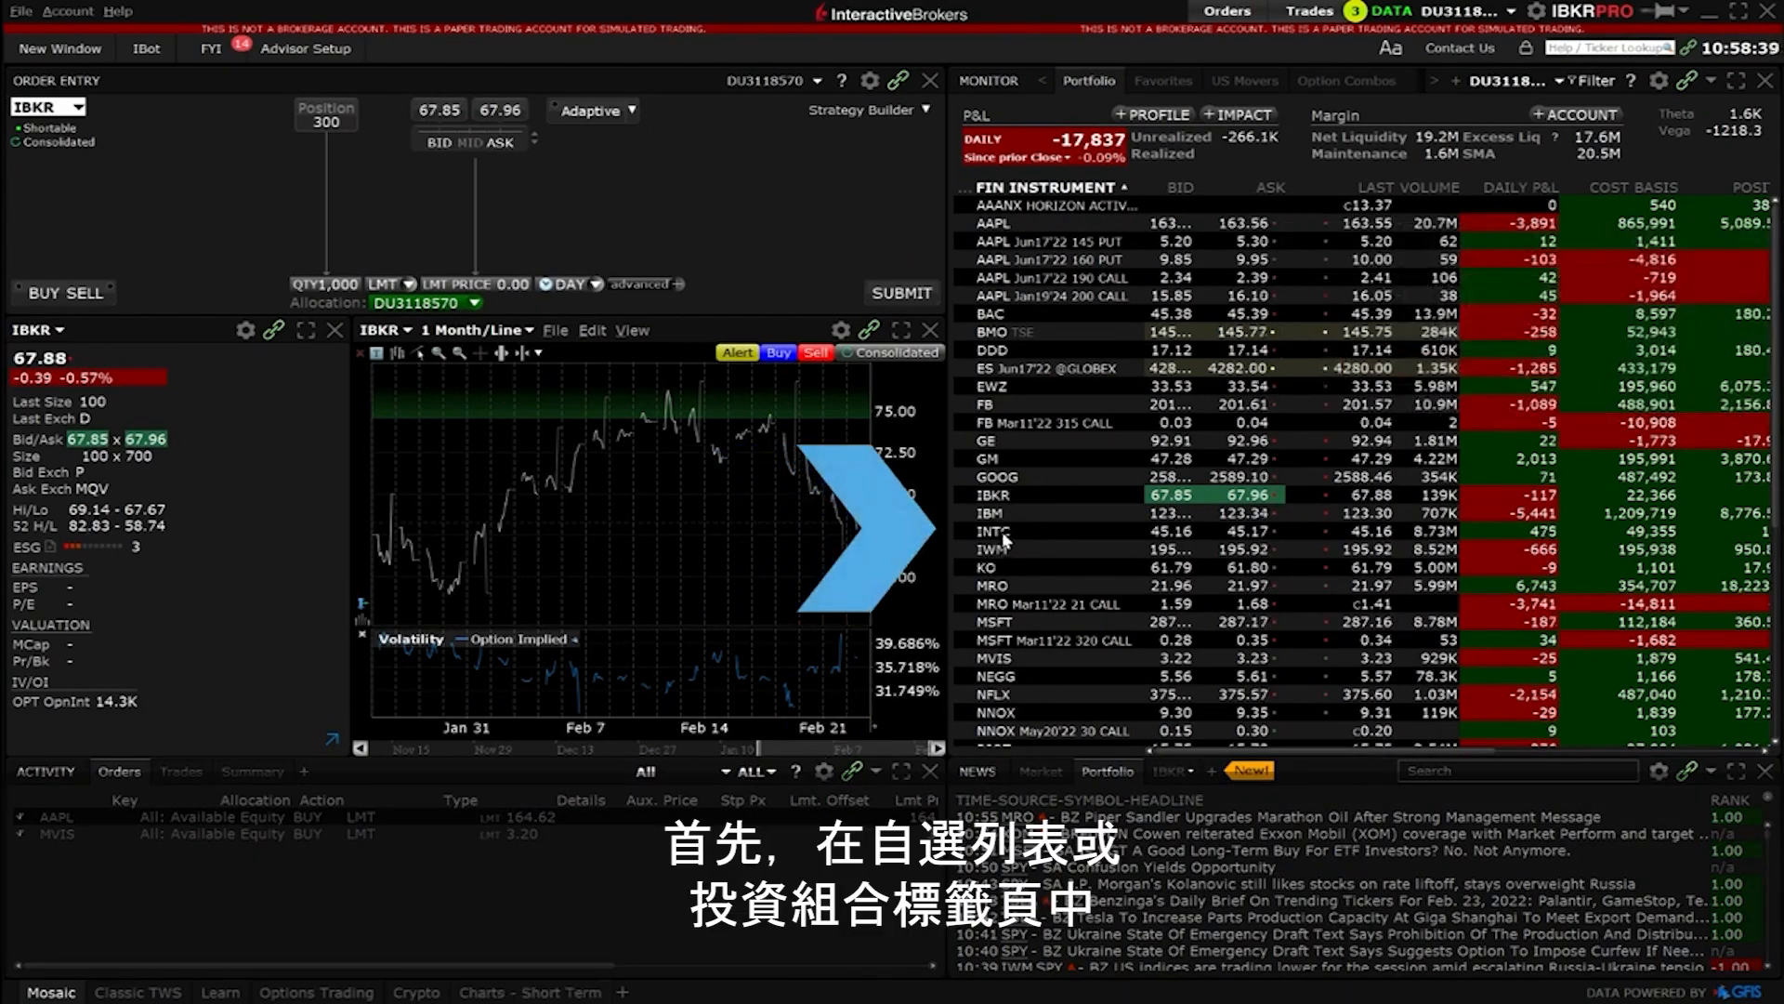
Load INTC and open its Alarm Settings from New Window > More Advanced Tools
click(993, 531)
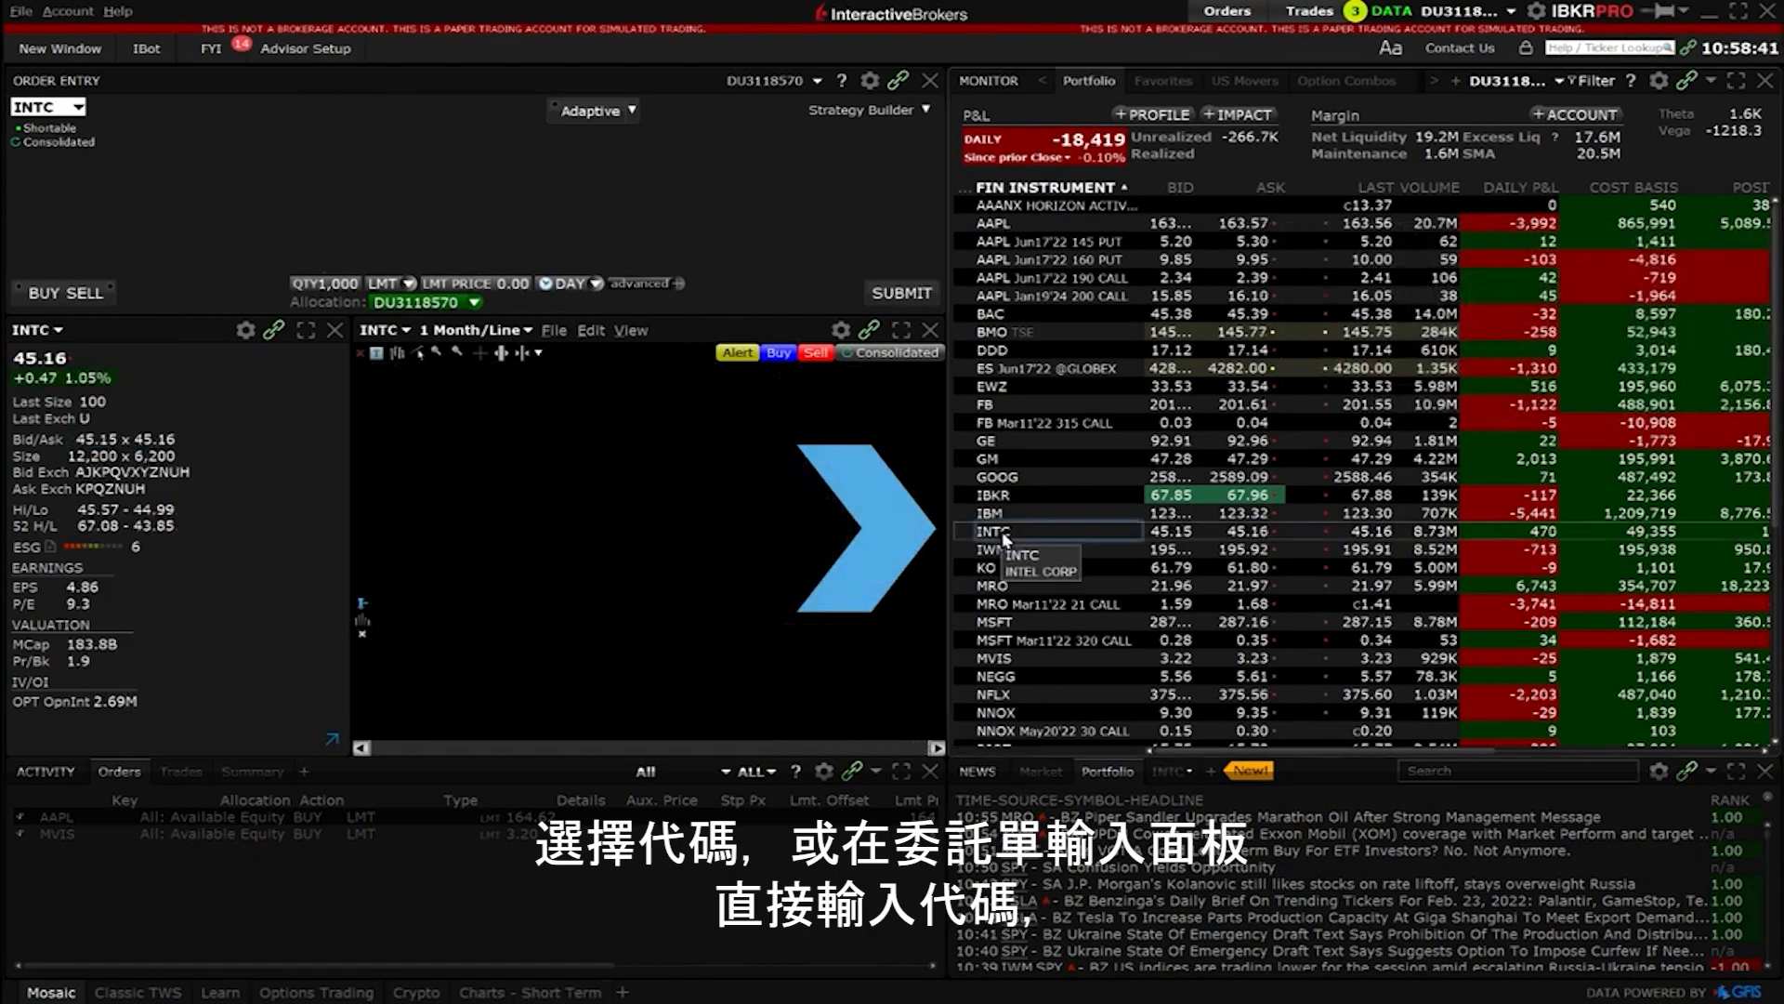
click(992, 532)
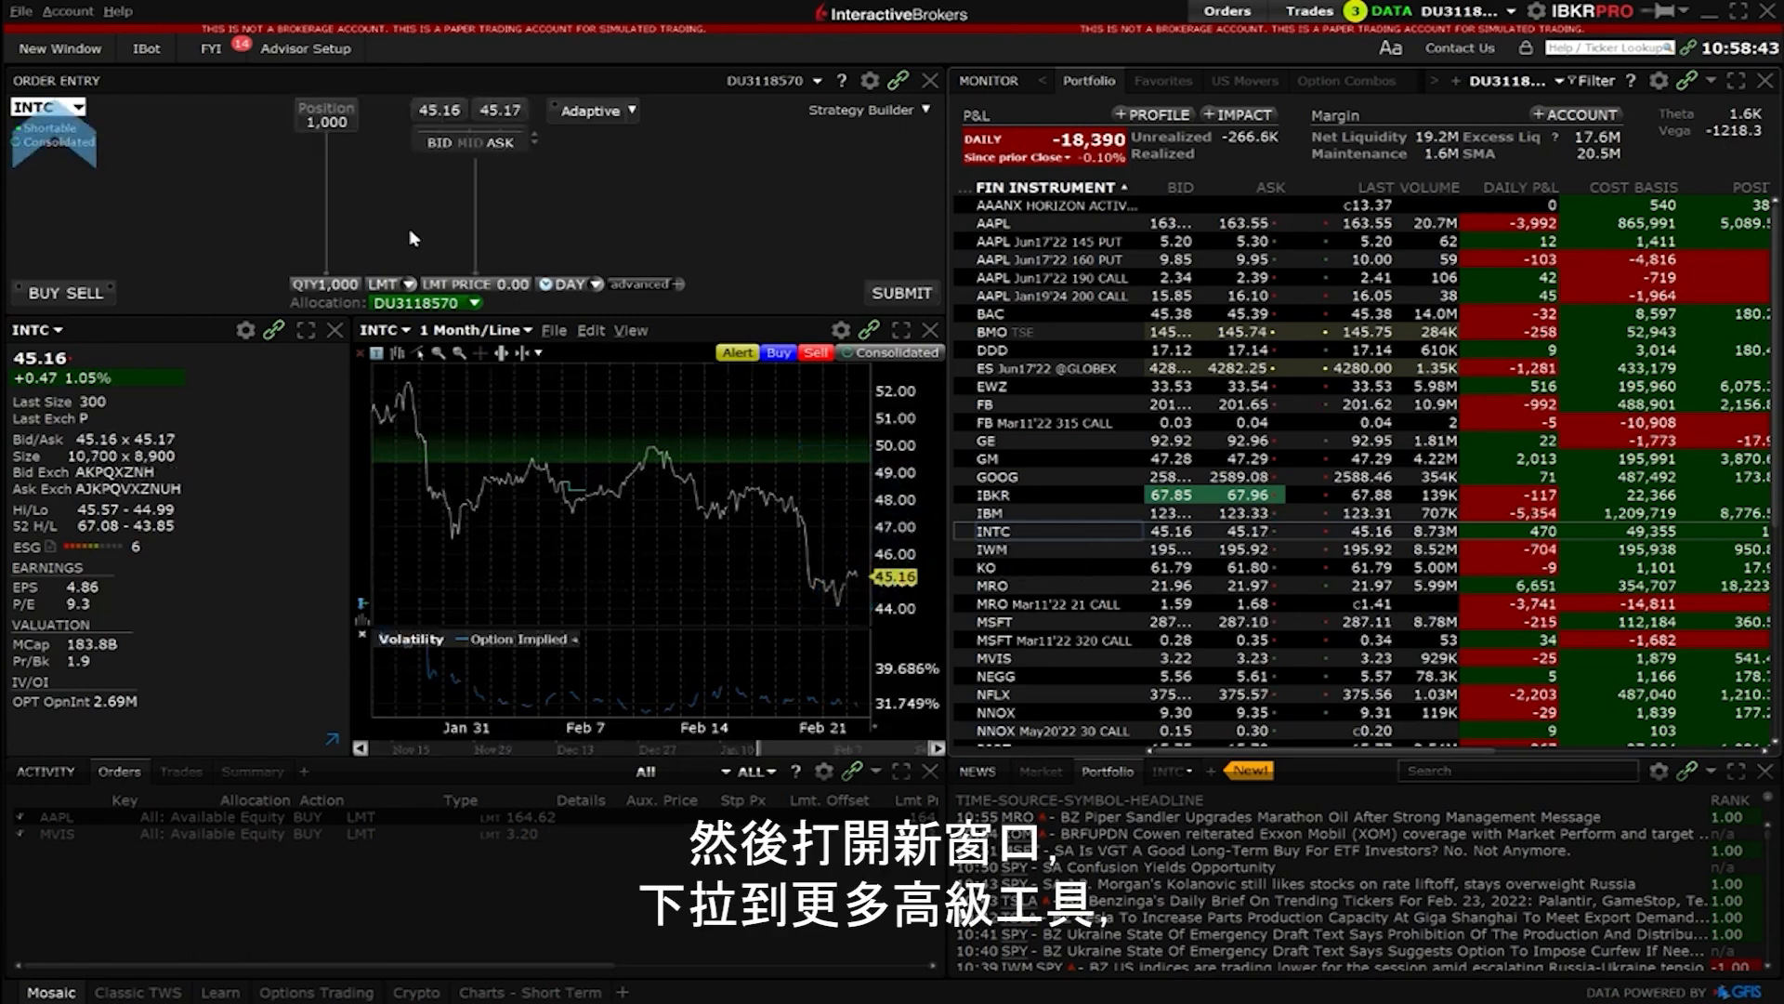
click(59, 47)
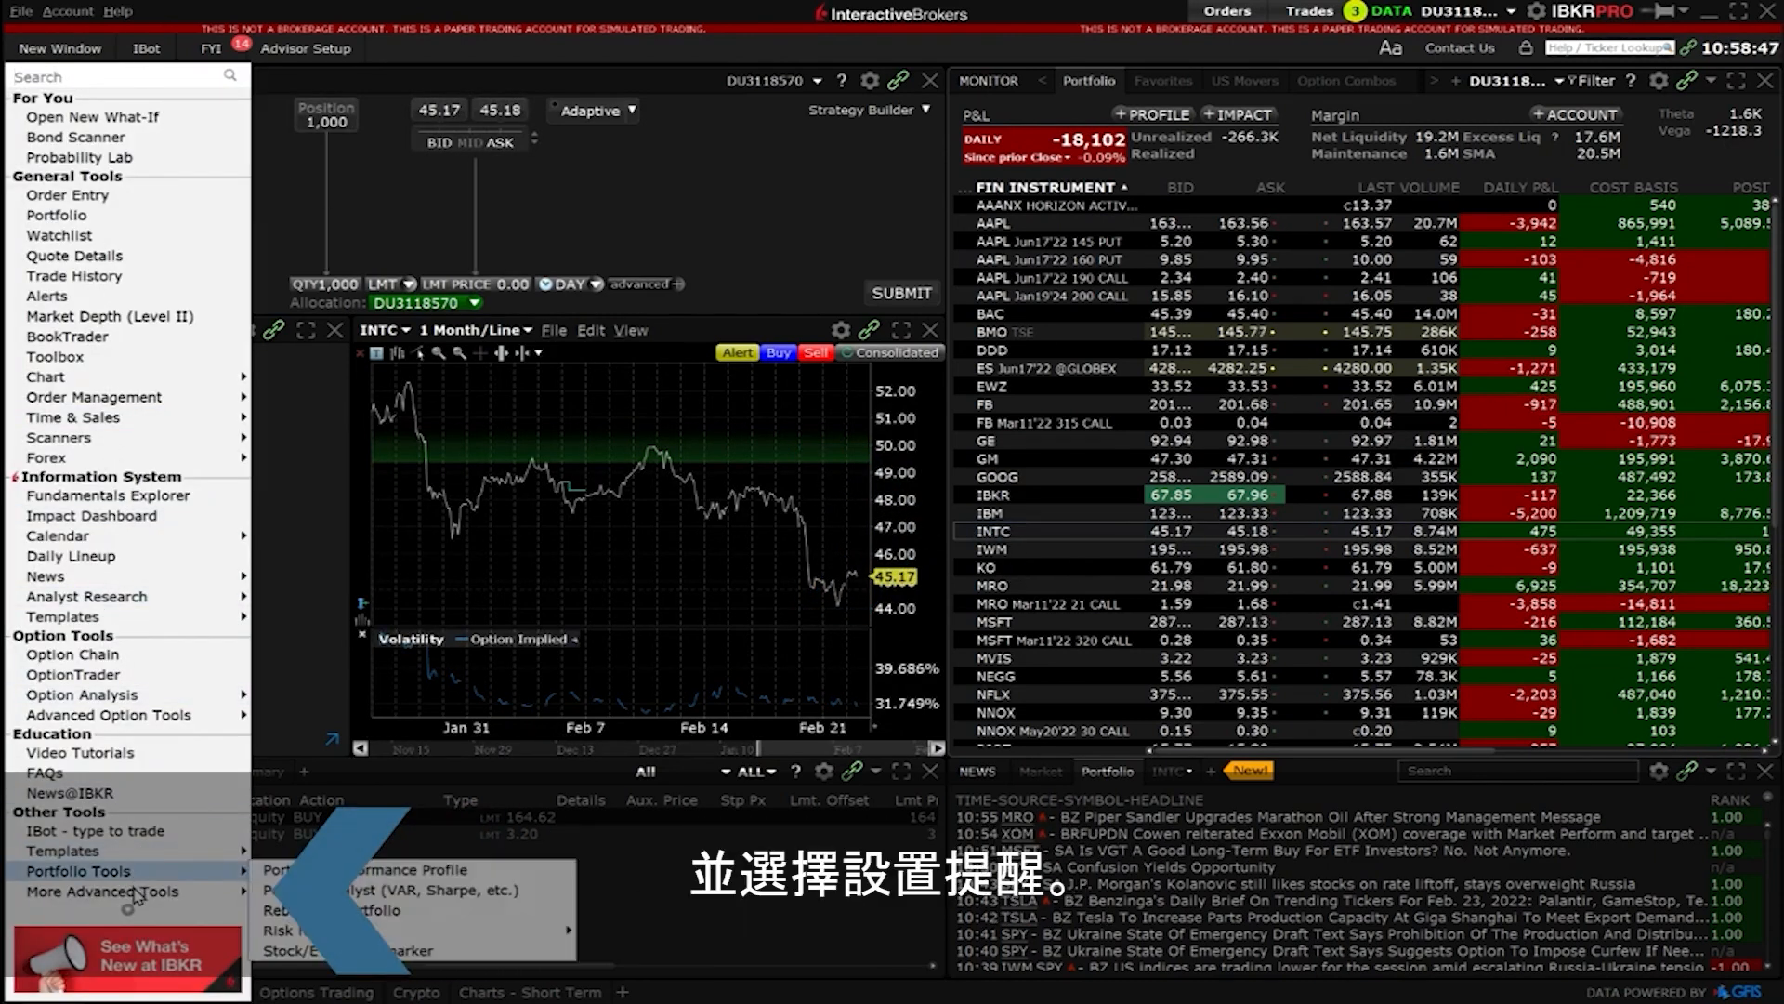
click(98, 891)
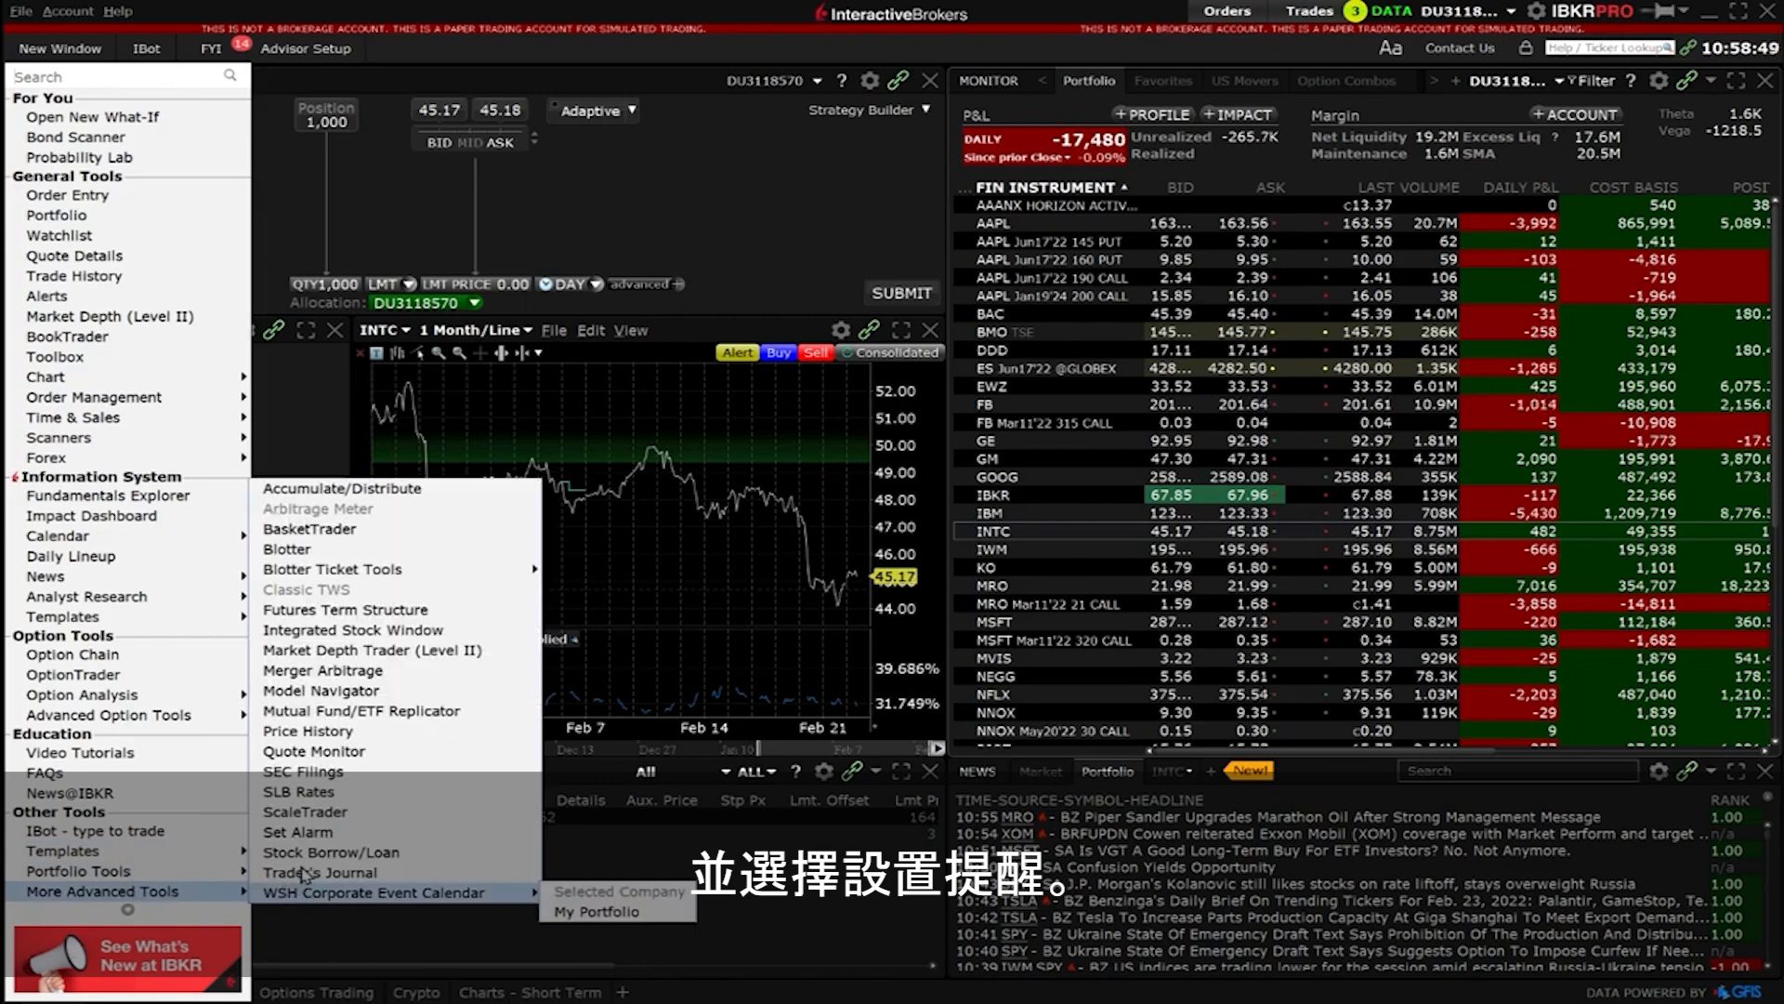
click(299, 831)
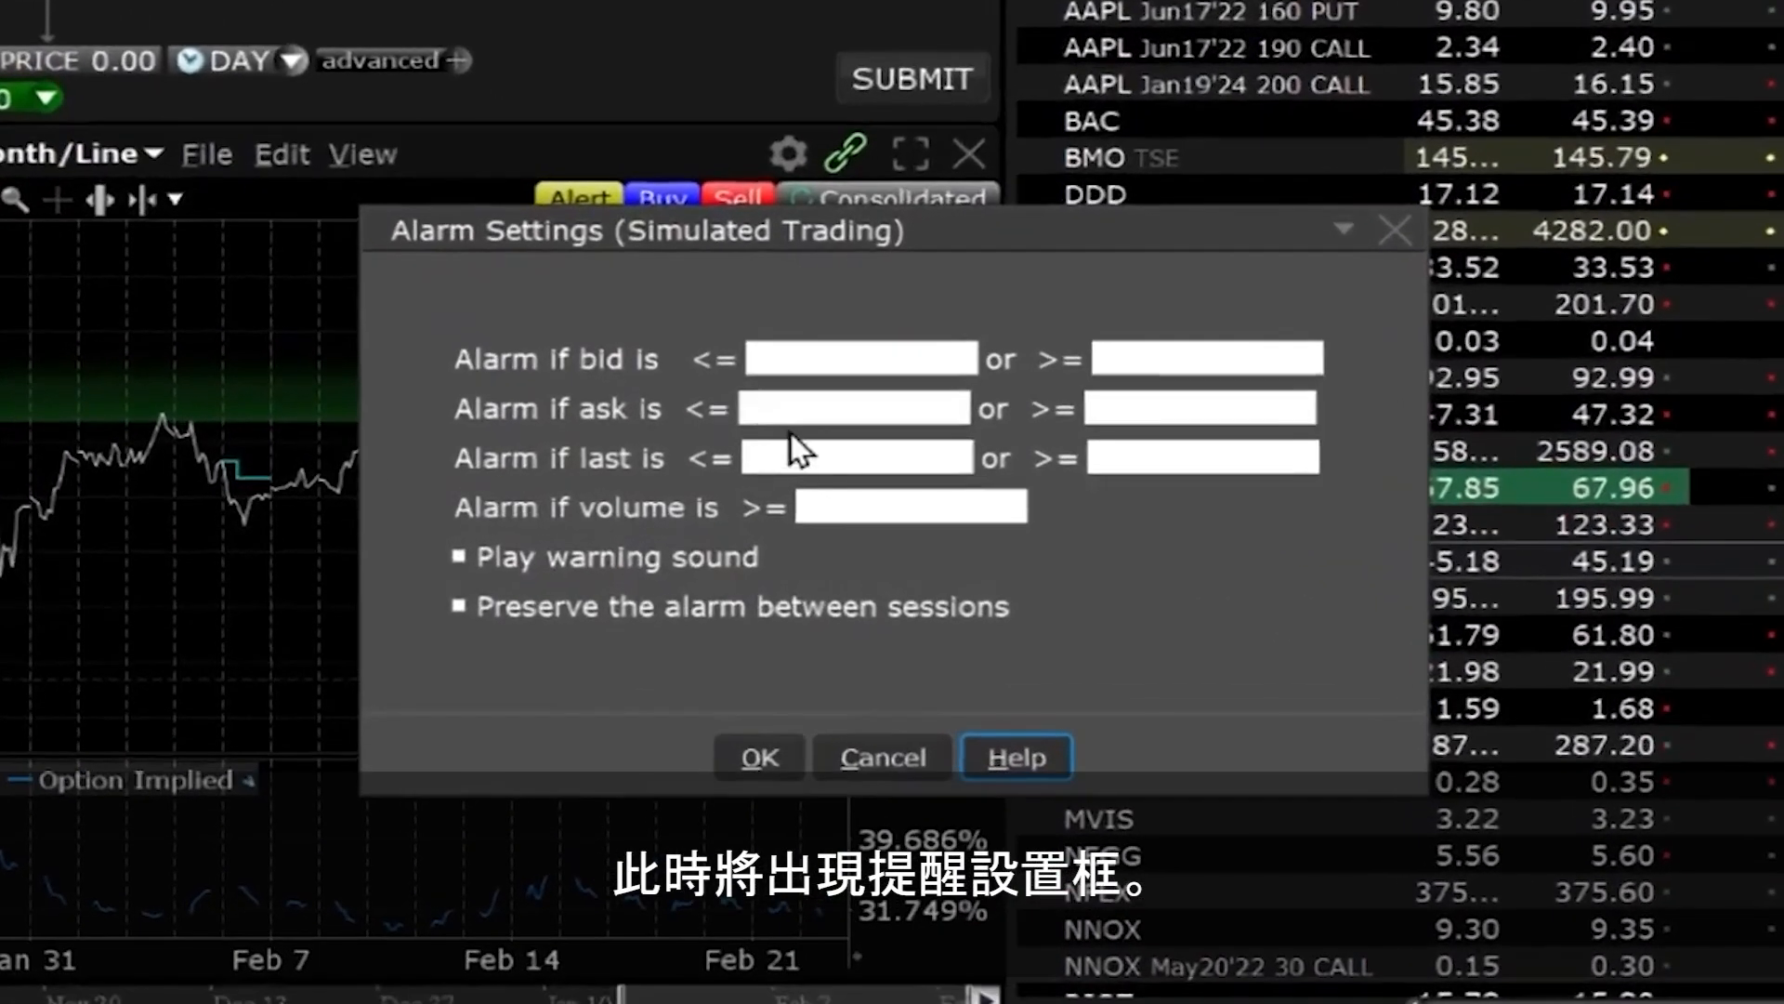
Enter 100 as the INTC 'ask >=' threshold, followed by a further entry of 25
text(1)
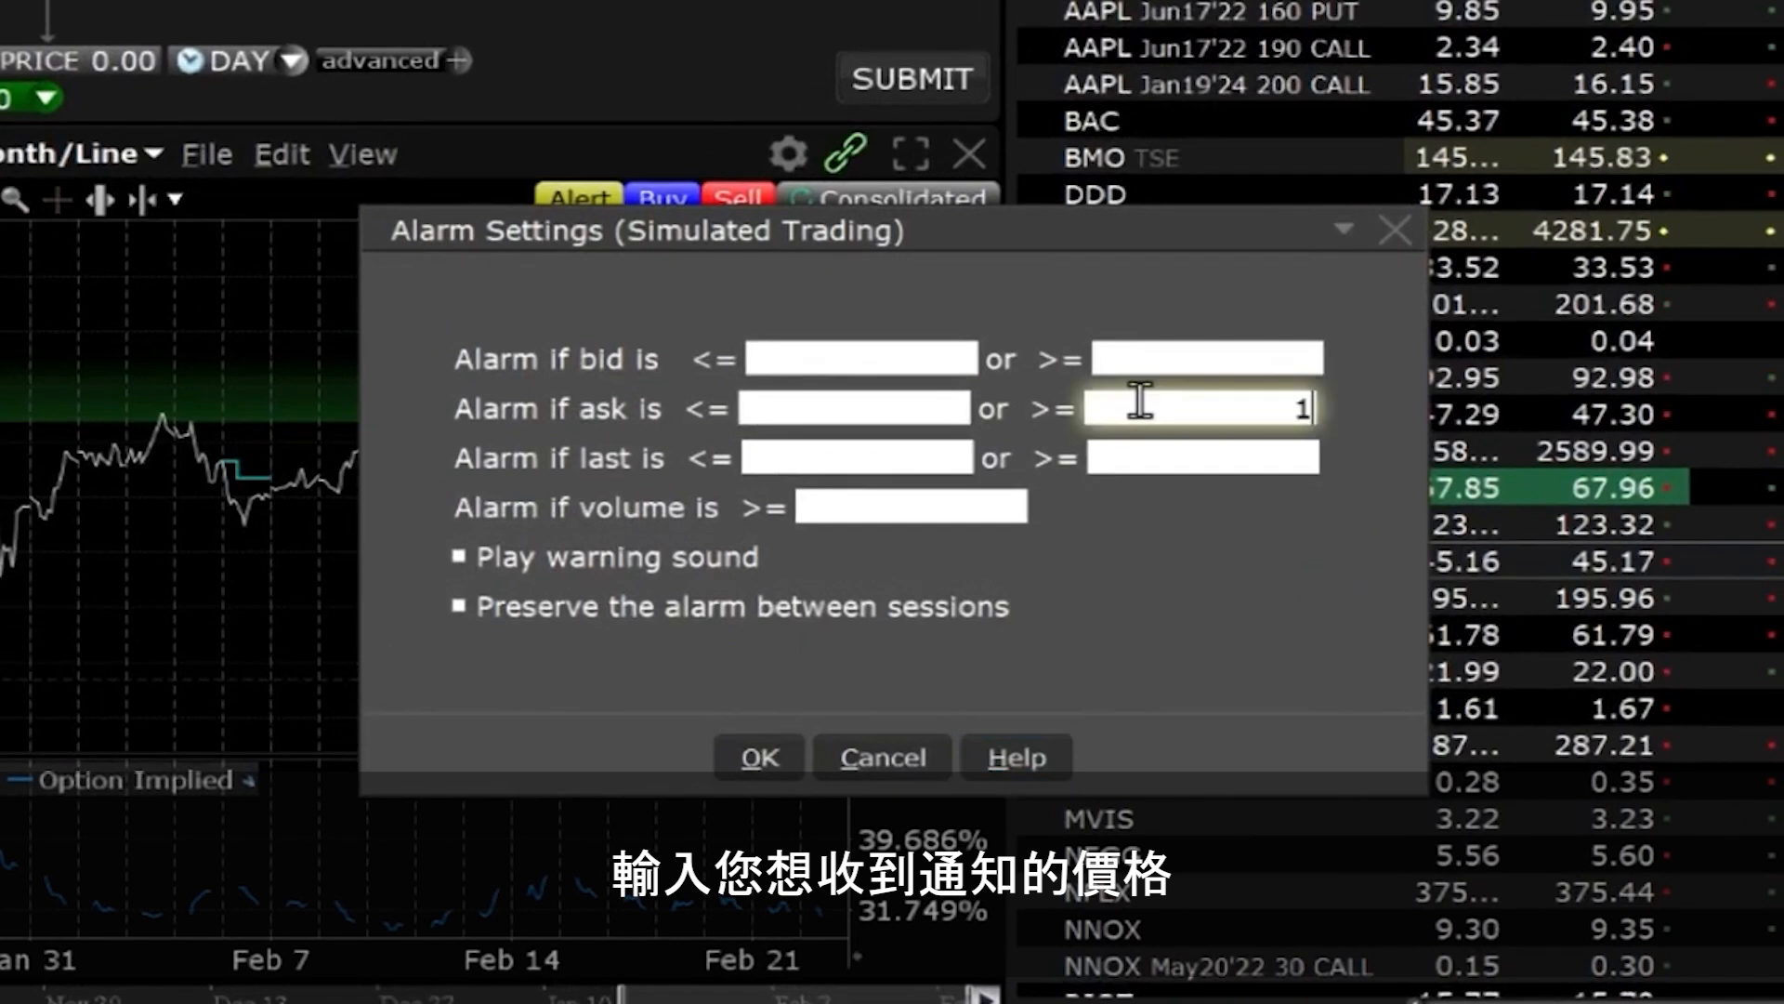
text(00)
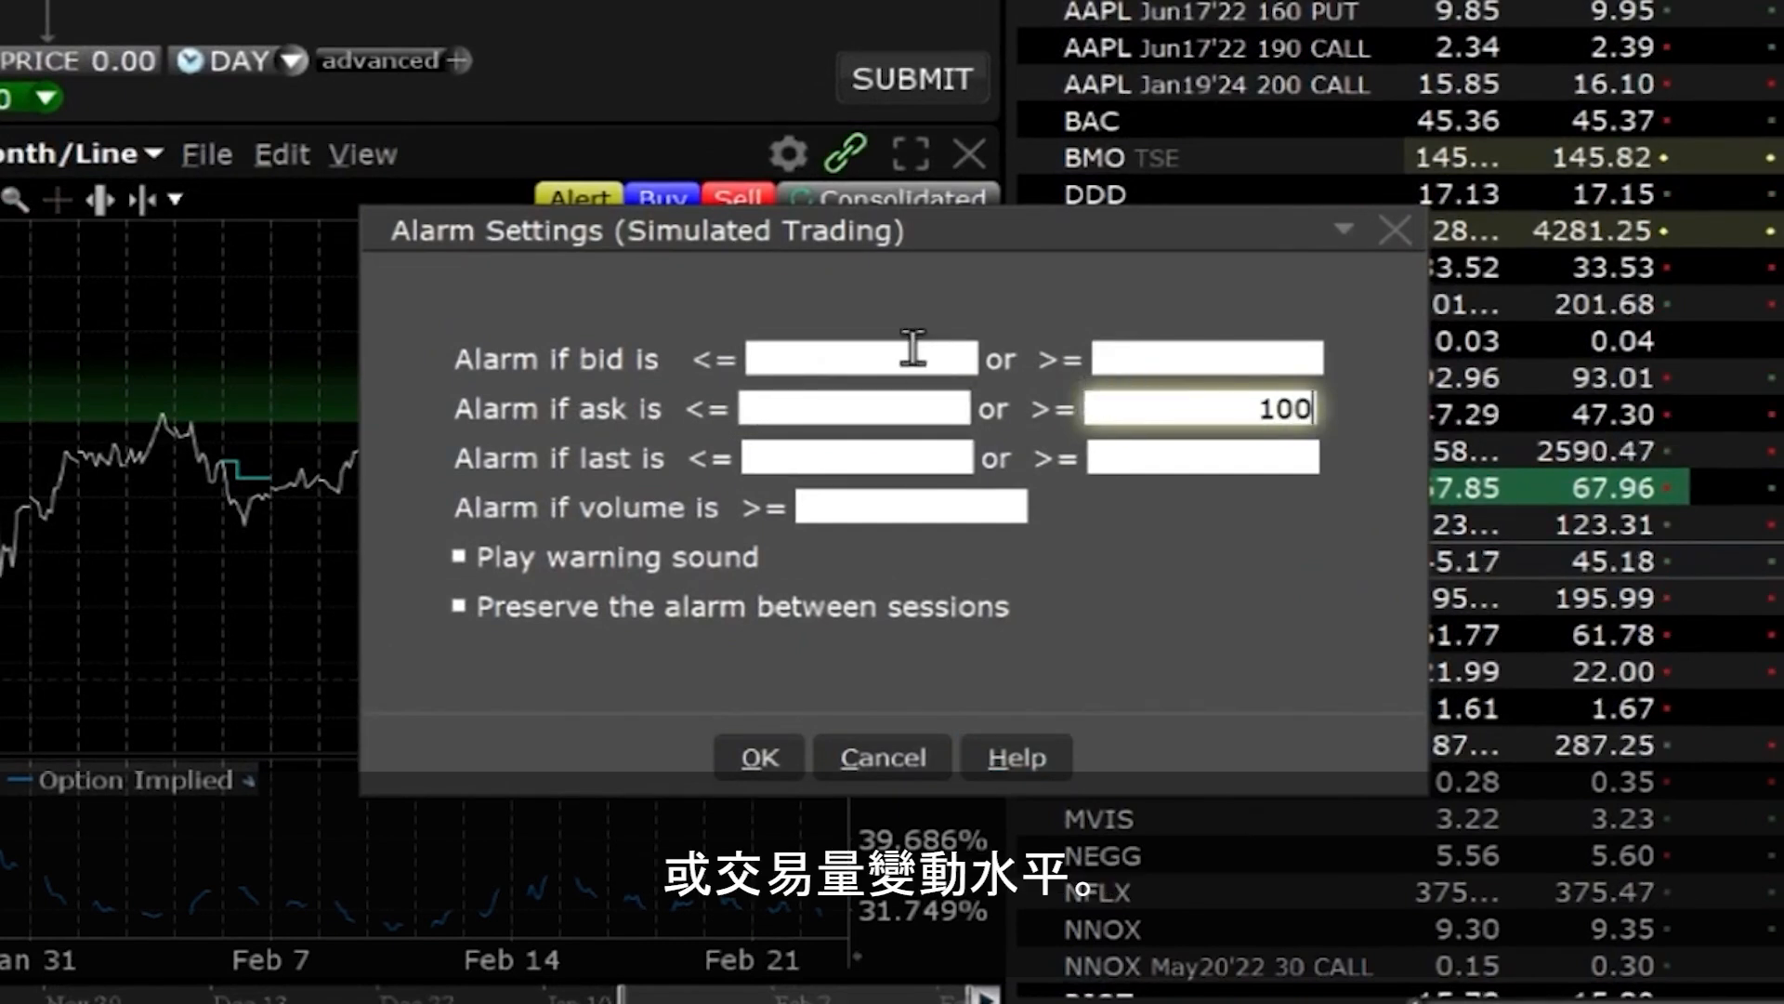
text(25)
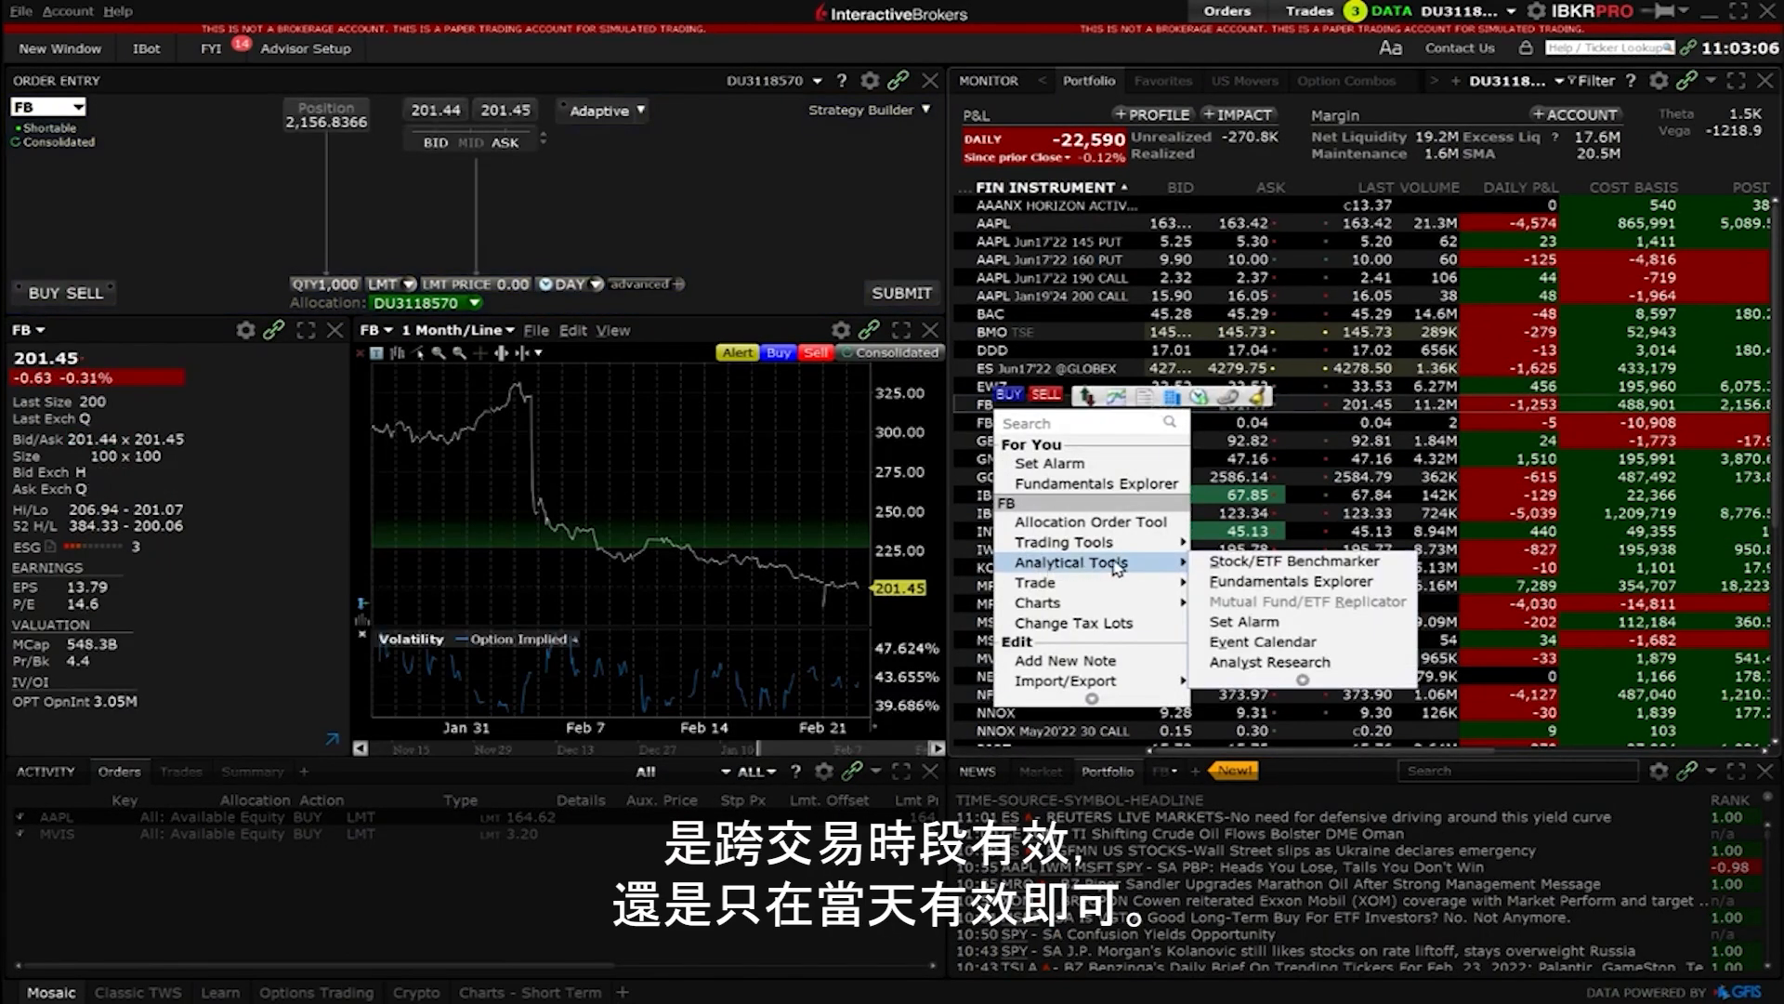
mouse_move(1243, 622)
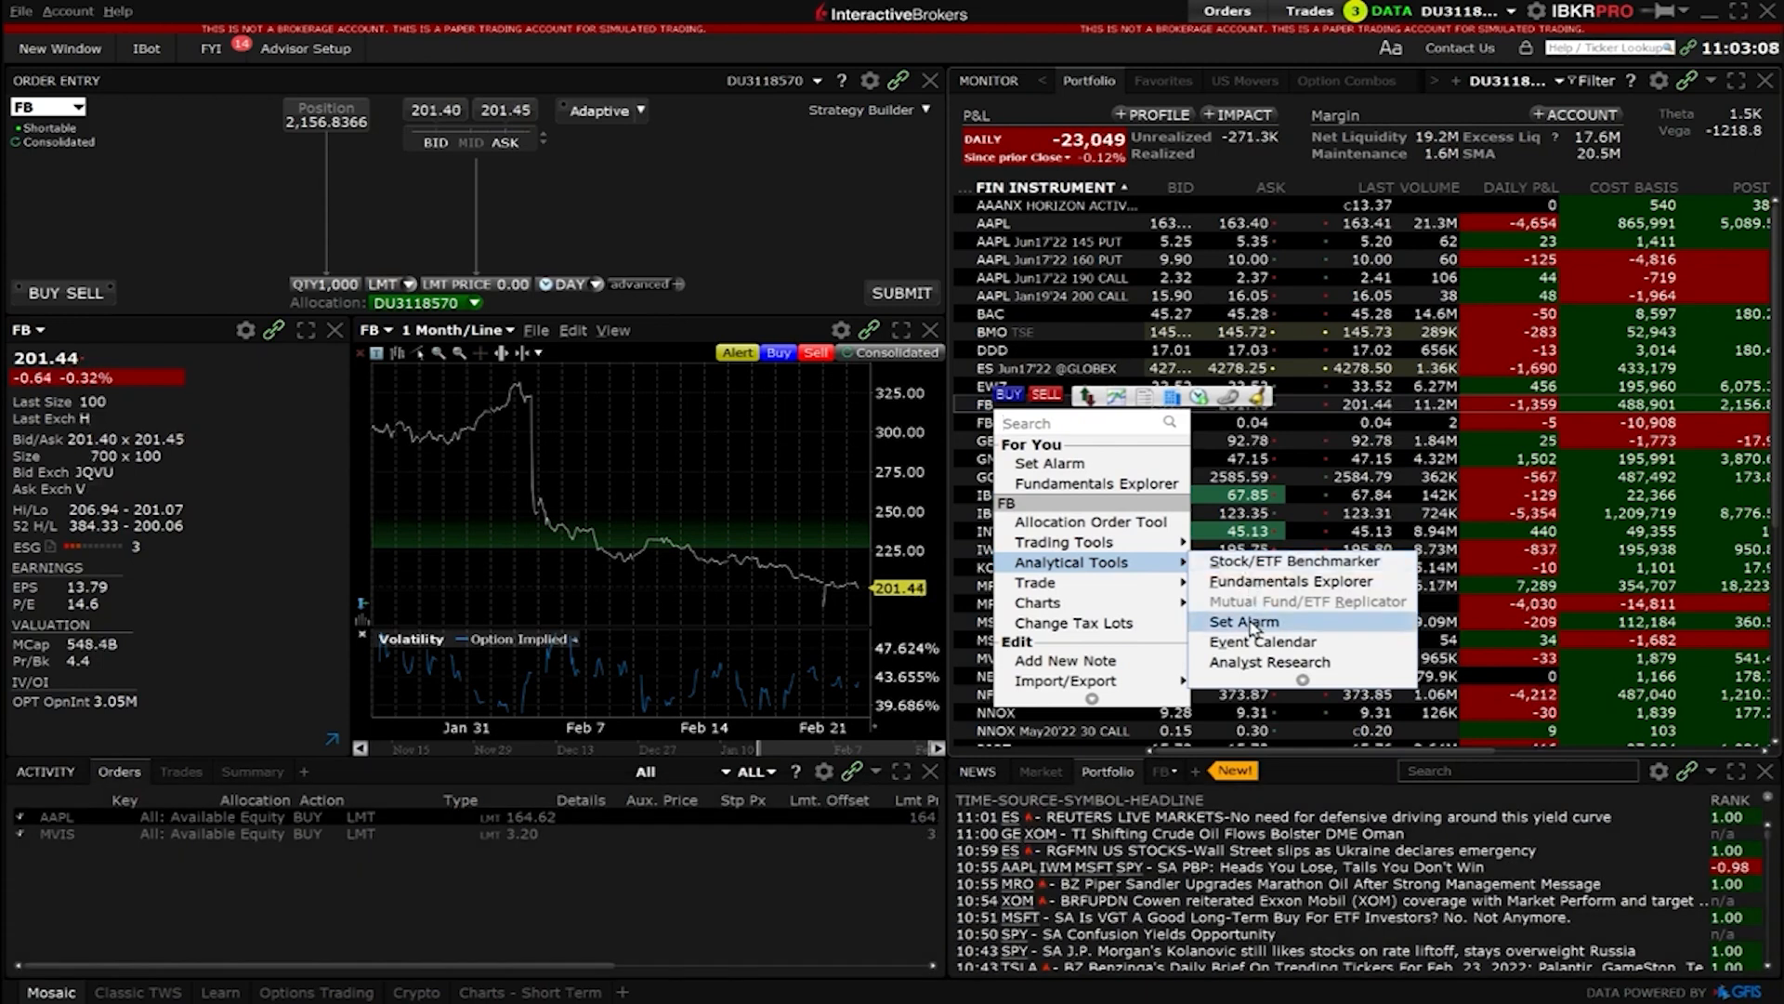
Open FB's Set Alarm dialog and confirm it with all thresholds left empty
click(1241, 622)
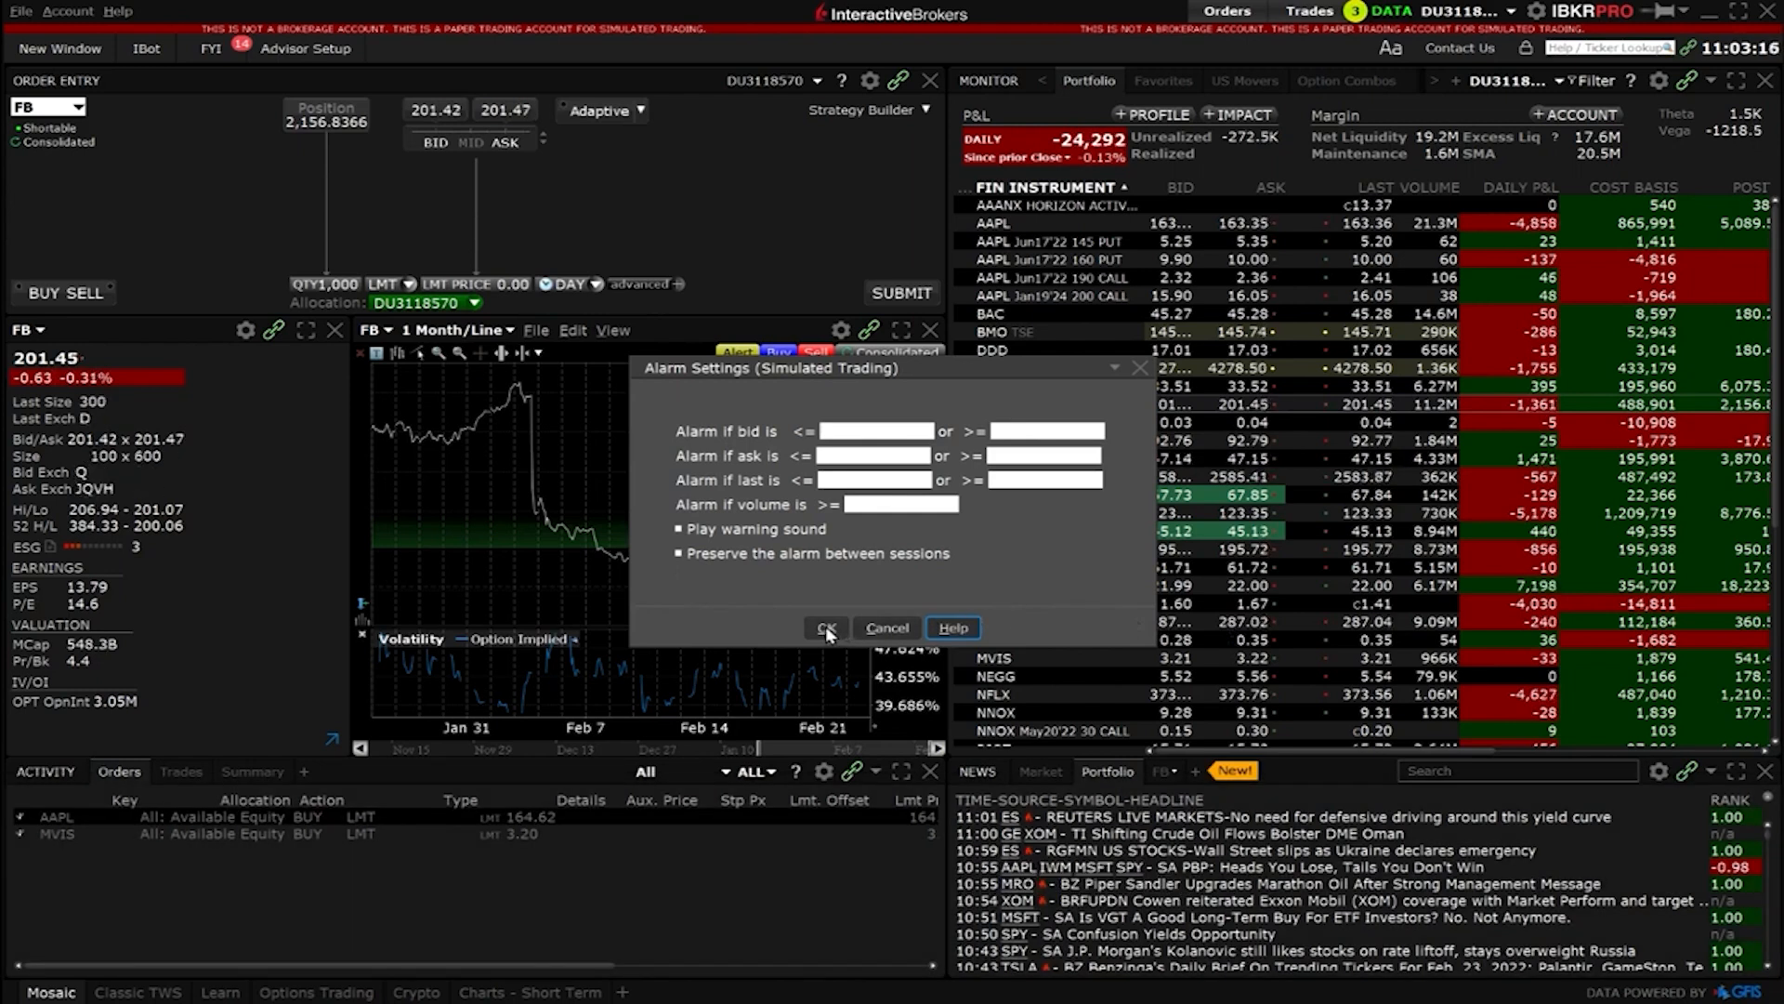
click(826, 628)
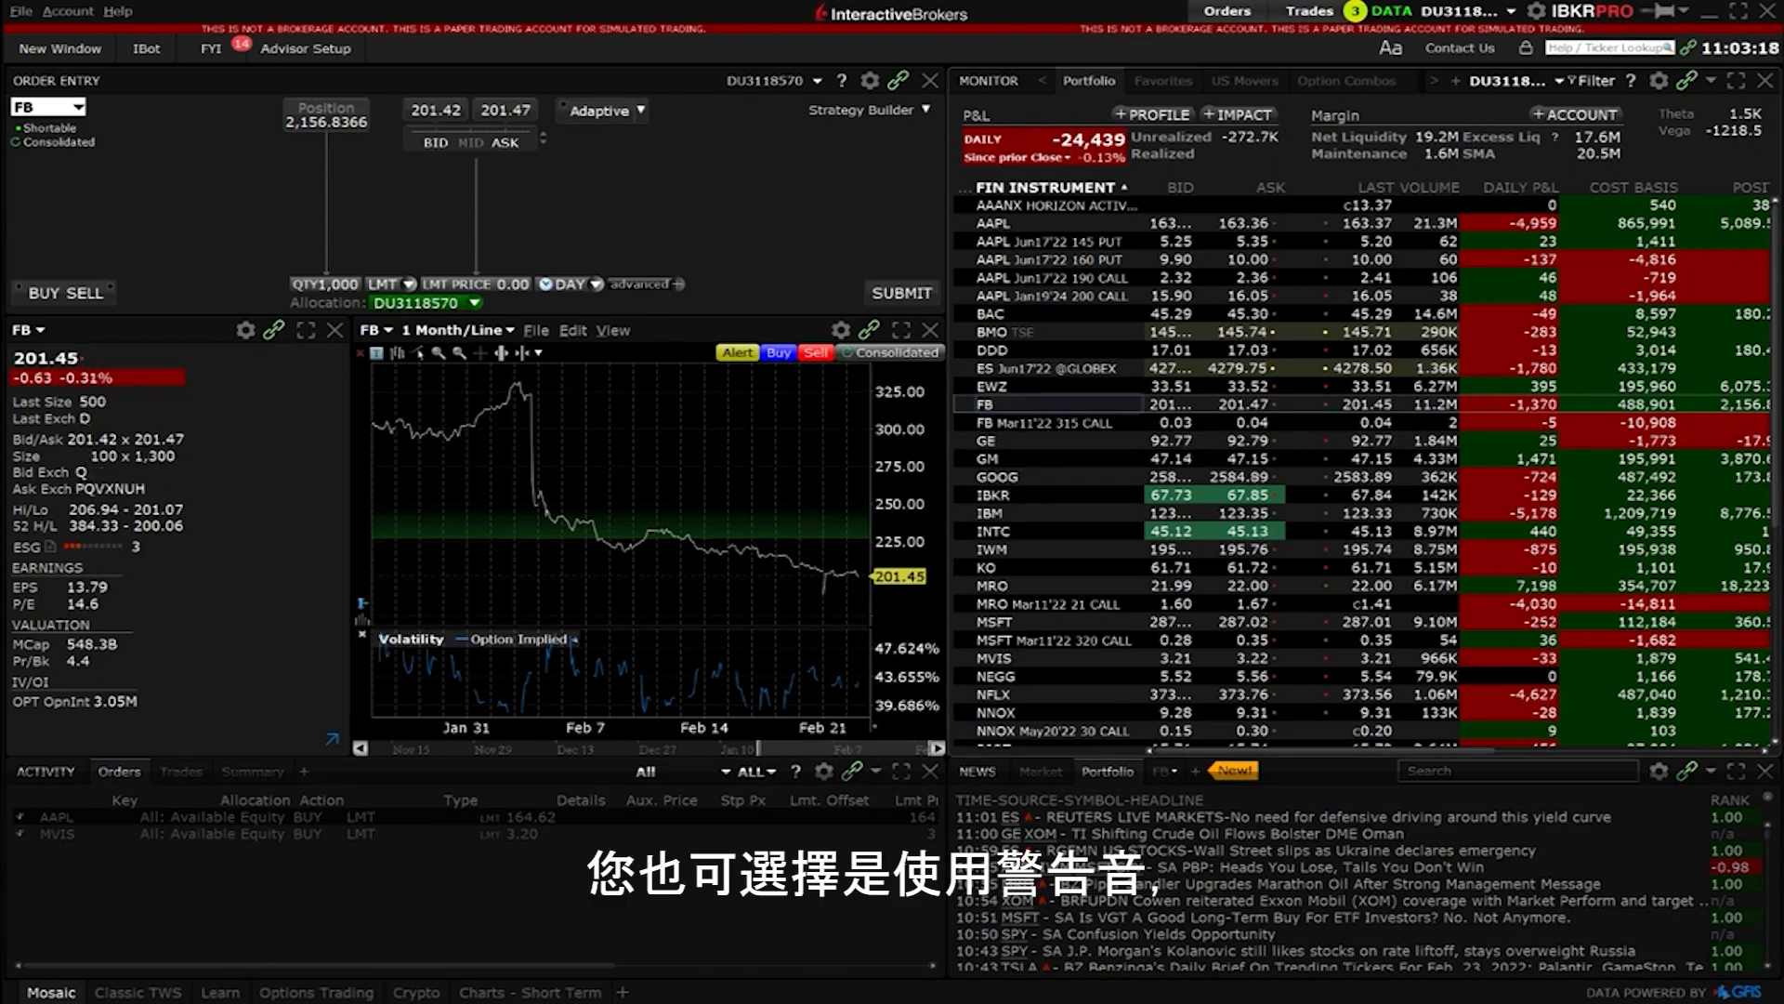